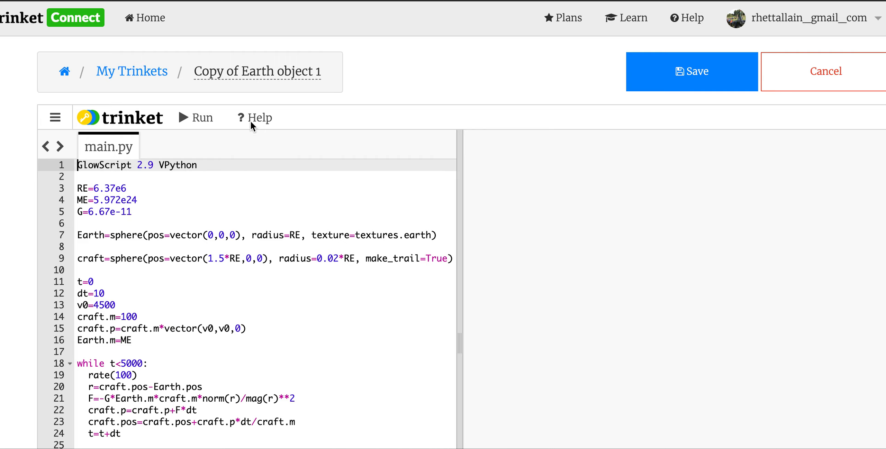
- Run the Earth orbit program to show Earth with the craft's curved trail
{"action": "left_click", "coordinate": [196, 117]}
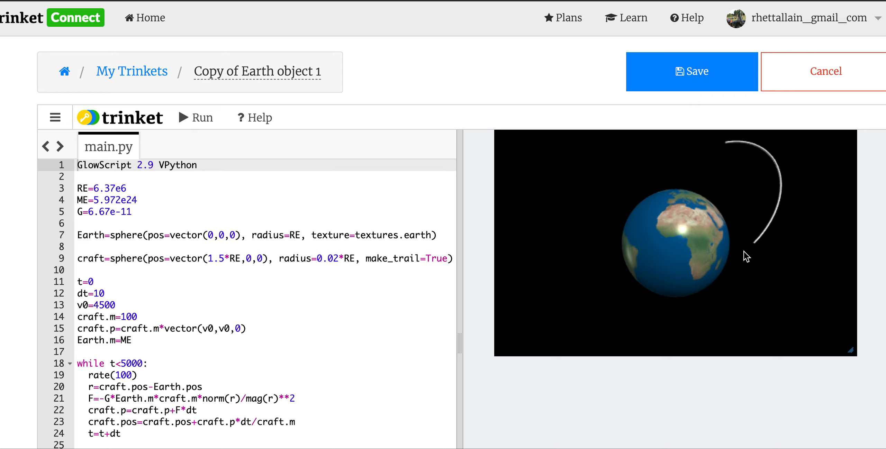
{"action": "mouse_move", "coordinate": [190, 254]}
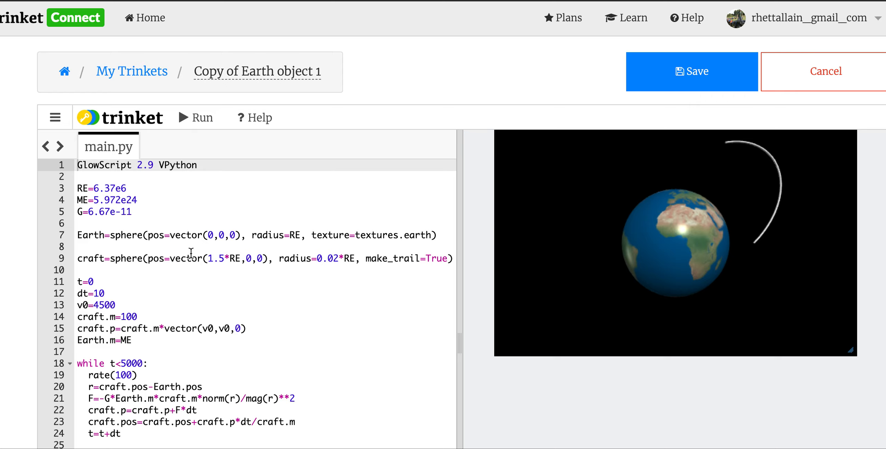
{"action": "scroll", "scroll_direction": "down", "scroll_amount": 3}
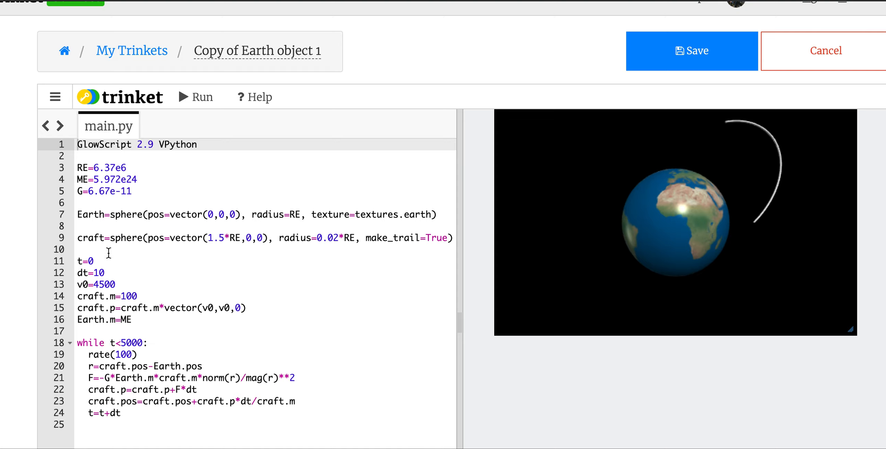
{"action": "mouse_move", "coordinate": [223, 230]}
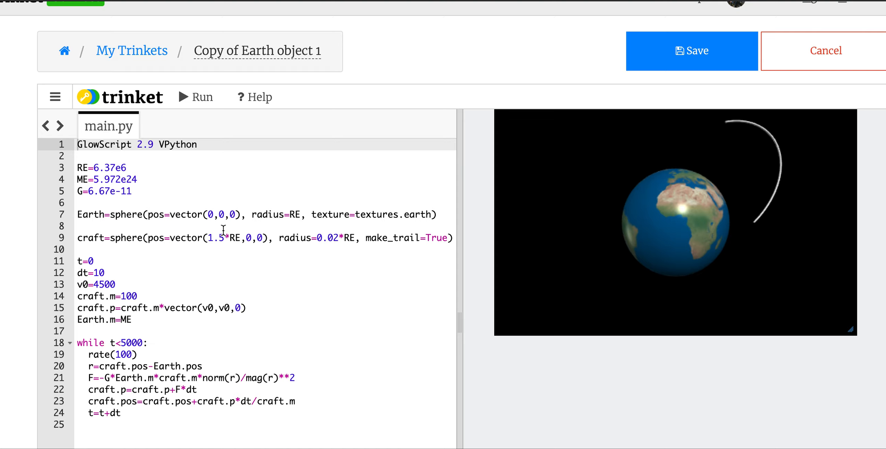
{"action": "mouse_move", "coordinate": [100, 257]}
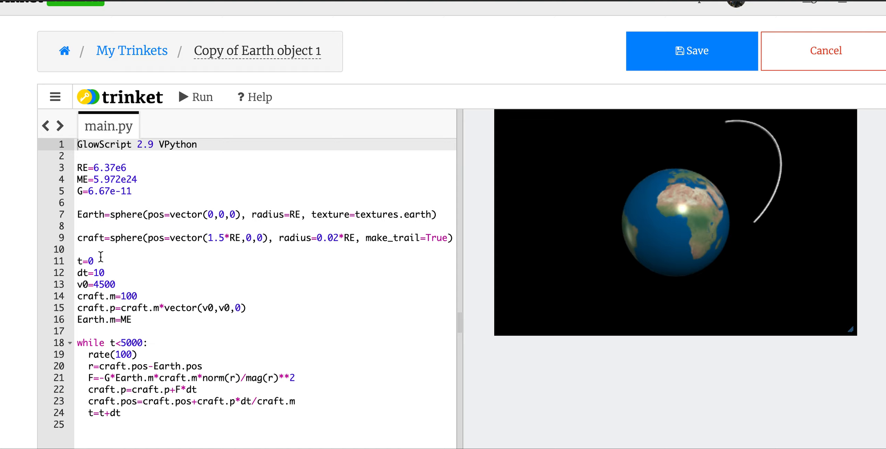
{"action": "mouse_move", "coordinate": [121, 369]}
{"action": "type", "text": "r=craft.pos-Earth.pos"}
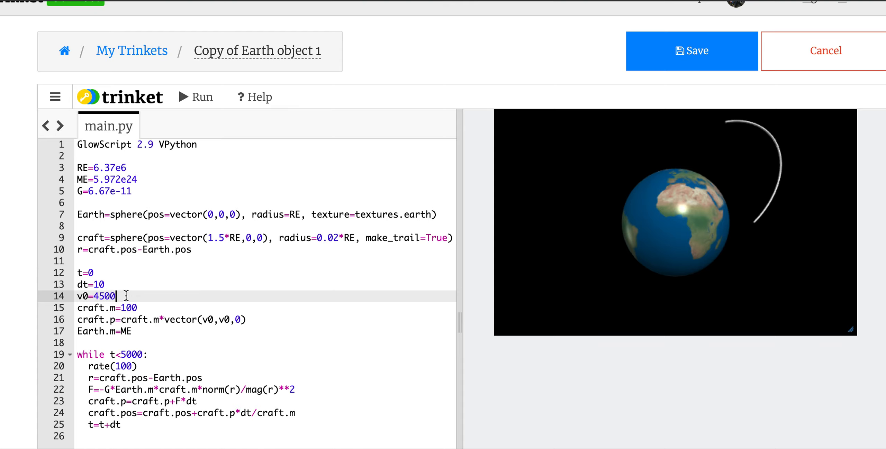
- Set v0 to sqrt(G*ME/mag(r)) and the starting momentum to vector(0,v0,0)
{"action": "key", "text": "Backspace"}
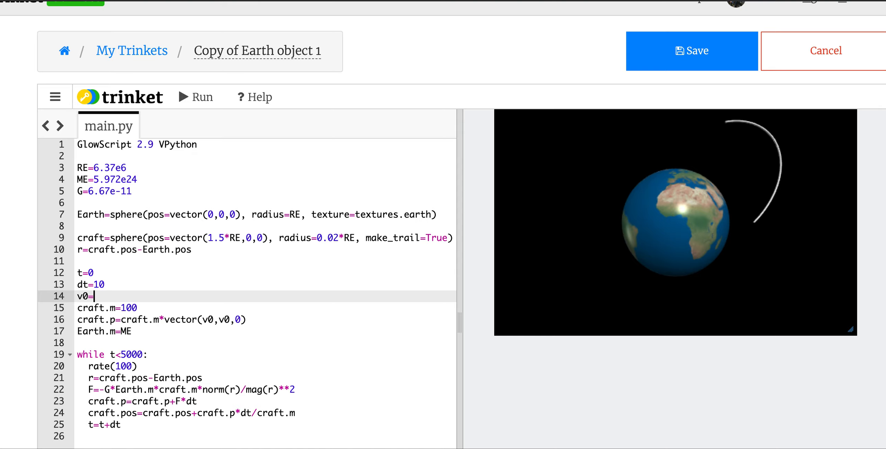
{"action": "type", "text": "s"}
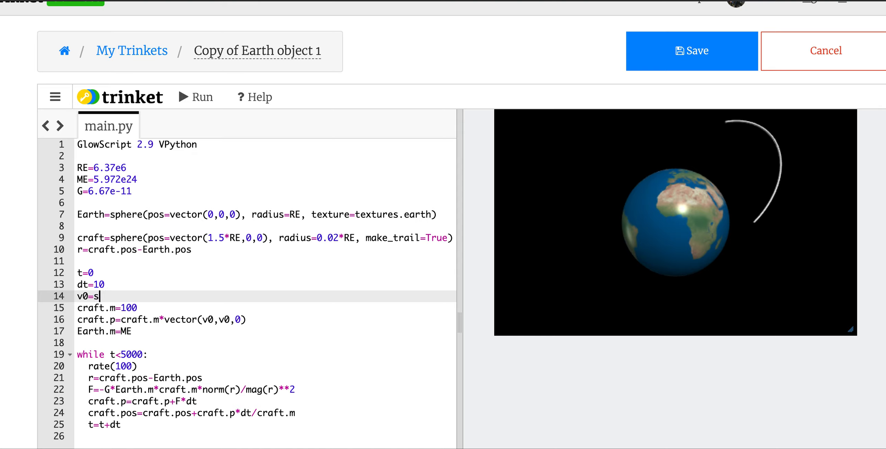
{"action": "type", "text": "qrt(G"}
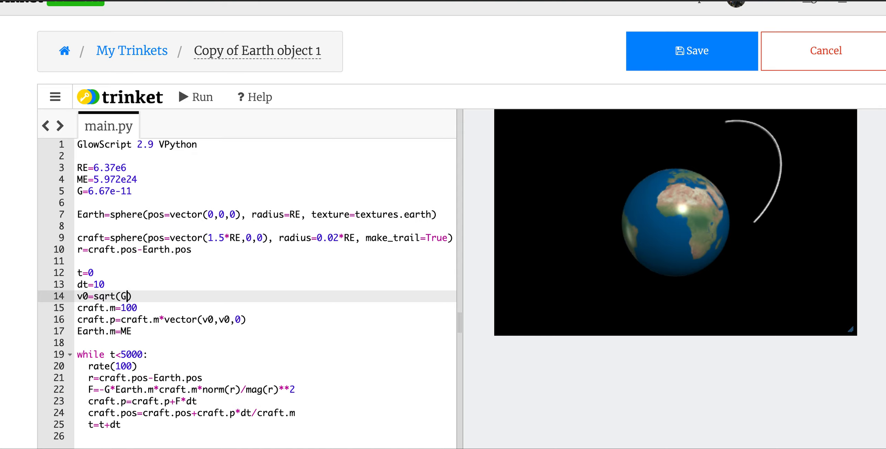
{"action": "type", "text": "*"}
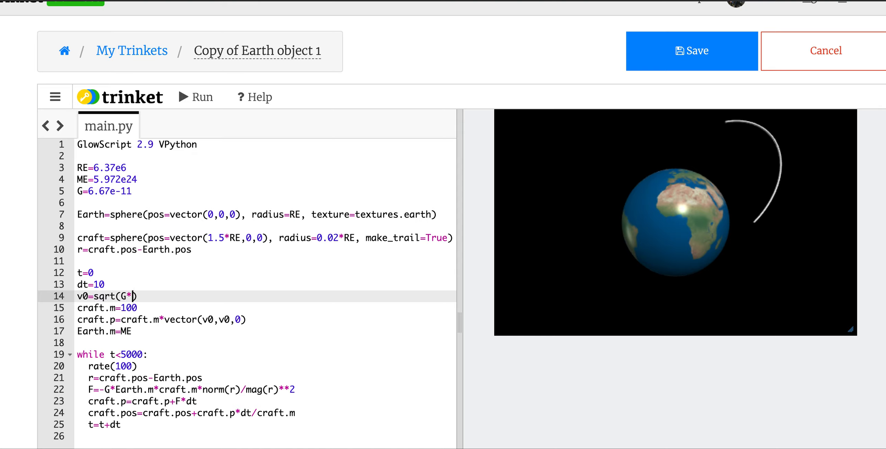
{"action": "type", "text": "ME/"}
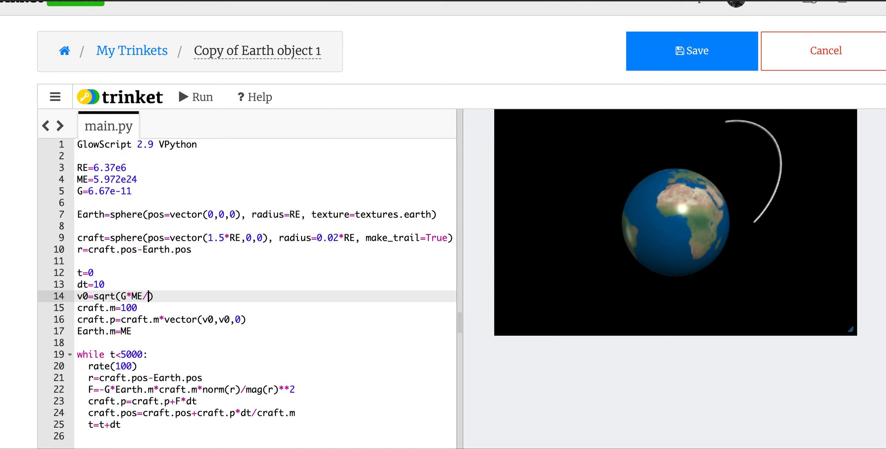
{"action": "type", "text": "mag(r)"}
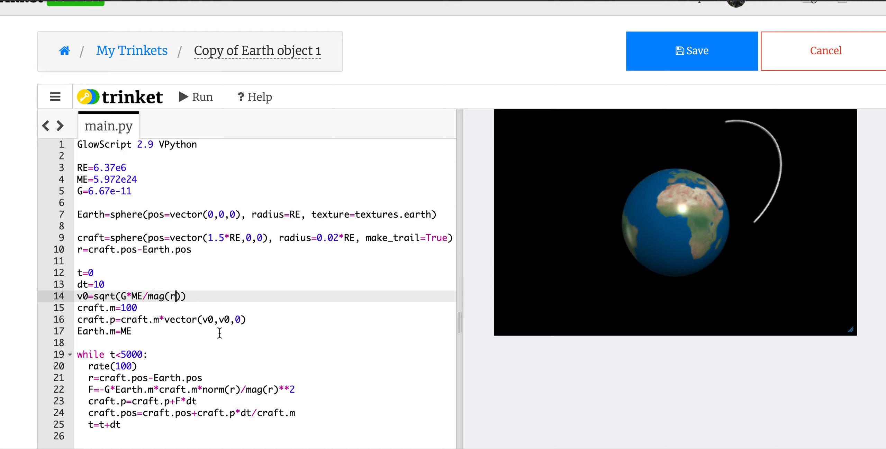
{"action": "mouse_move", "coordinate": [204, 319]}
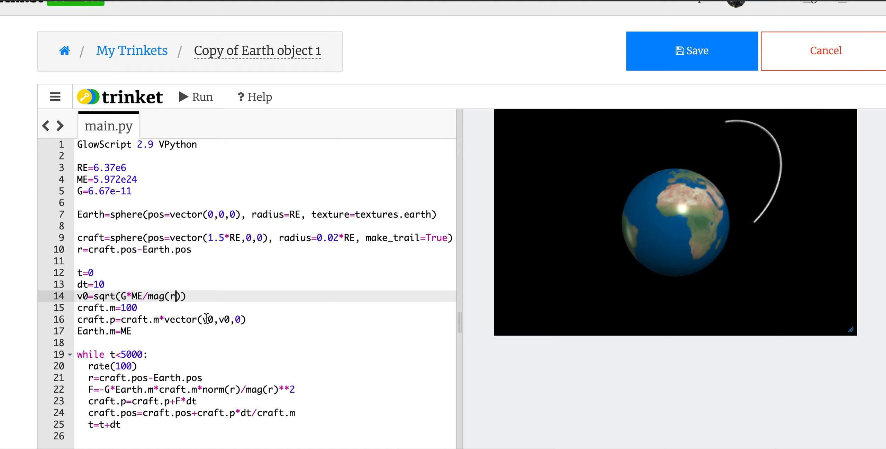
{"action": "left_click", "coordinate": [207, 319]}
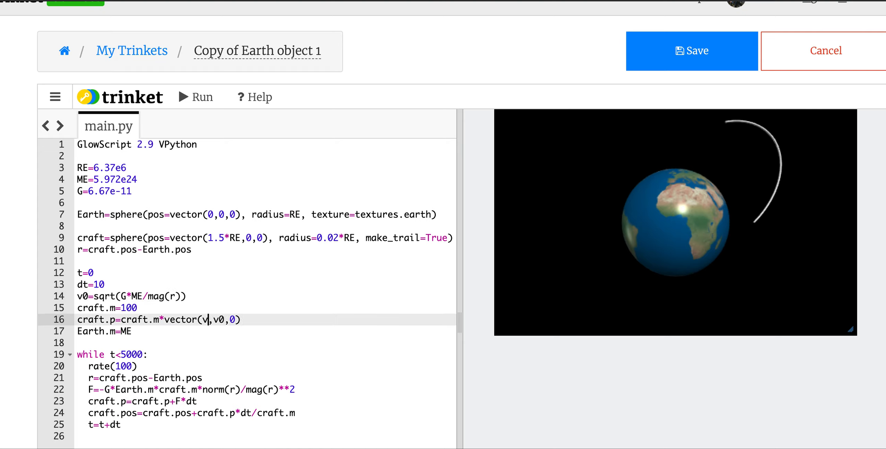
{"action": "type", "text": "0"}
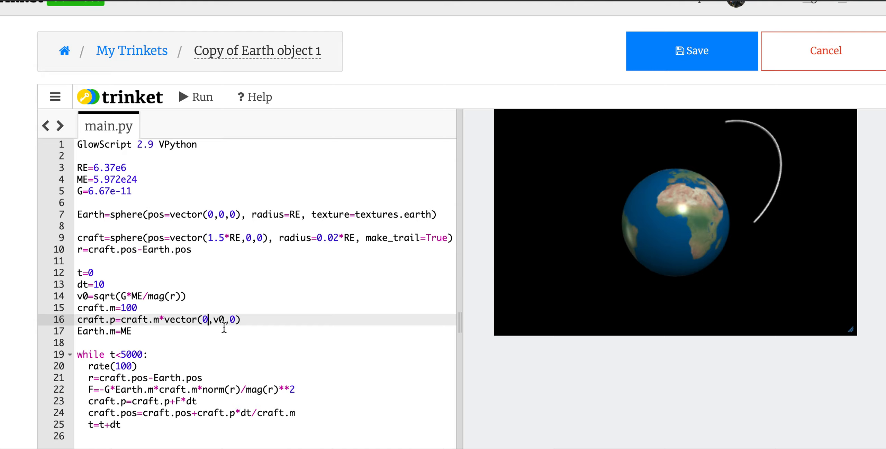
{"action": "mouse_move", "coordinate": [220, 301]}
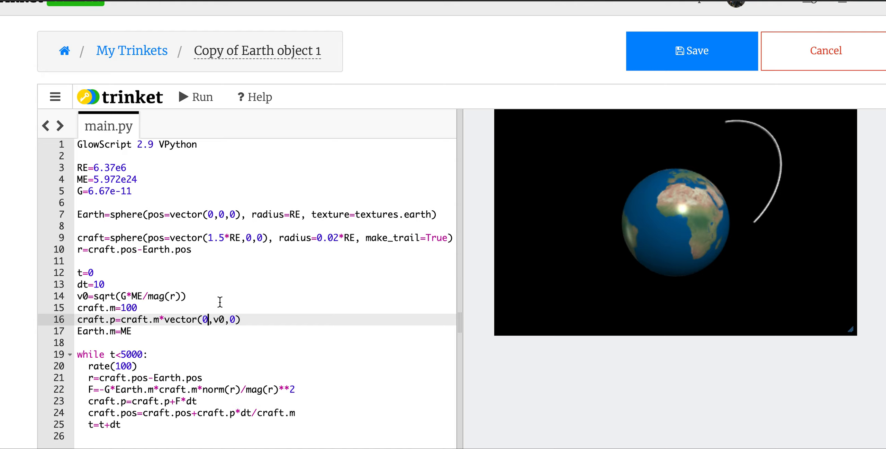
- Rerun the edited script so the craft traces a wide circular arc around Earth
{"action": "left_click", "coordinate": [195, 97]}
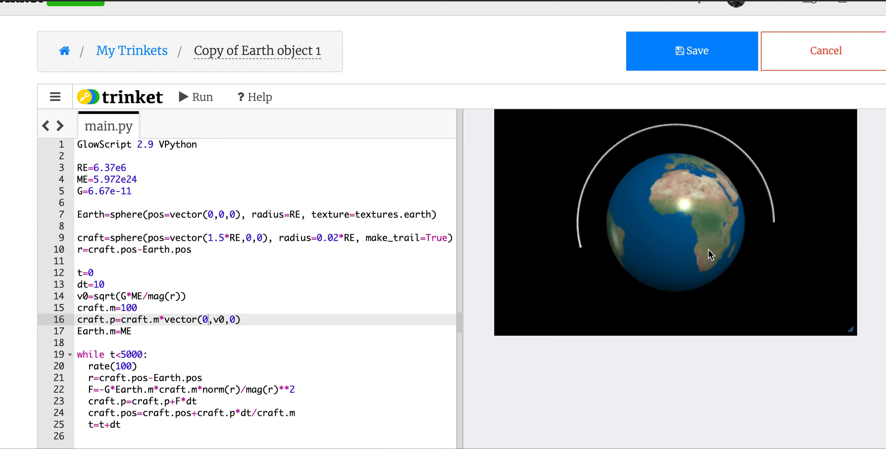
{"action": "mouse_move", "coordinate": [740, 270]}
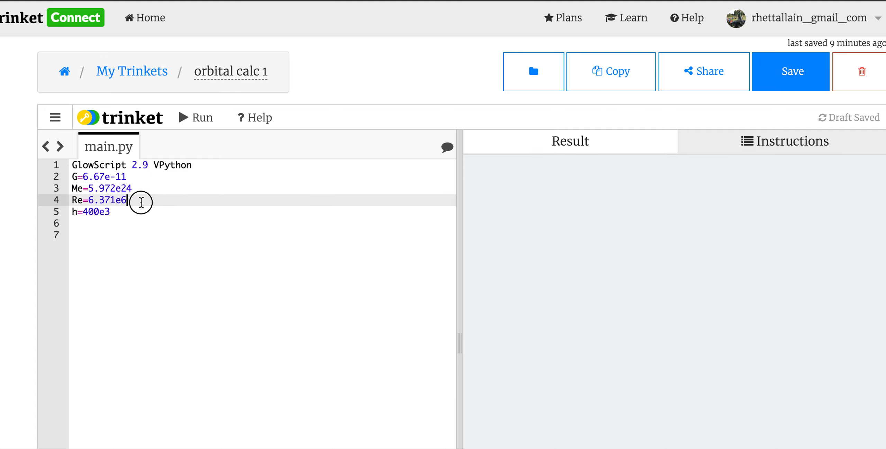
- In orbital calc 1, start an r= line below h=400e3 and tidy the Re line
{"action": "double_click", "coordinate": [99, 200]}
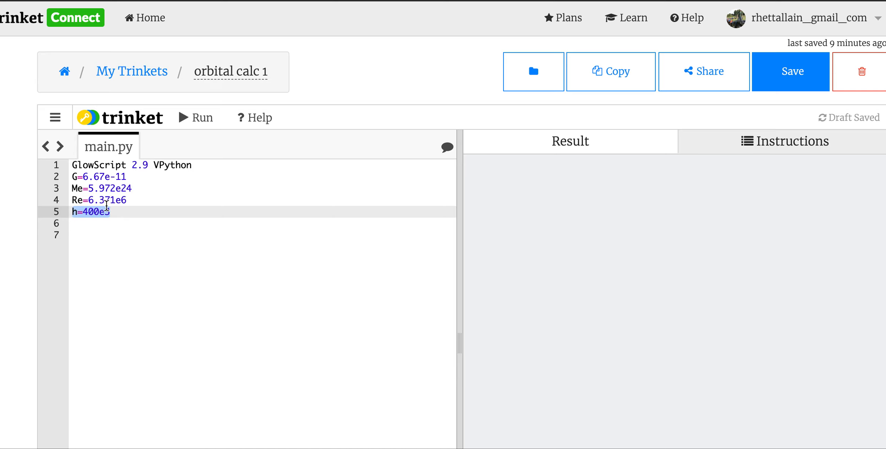
{"action": "key", "text": "Enter"}
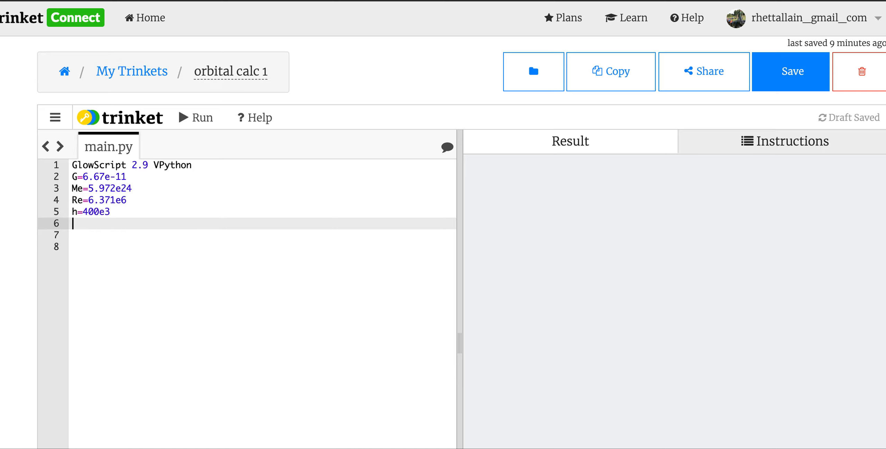
{"action": "type", "text": "r="}
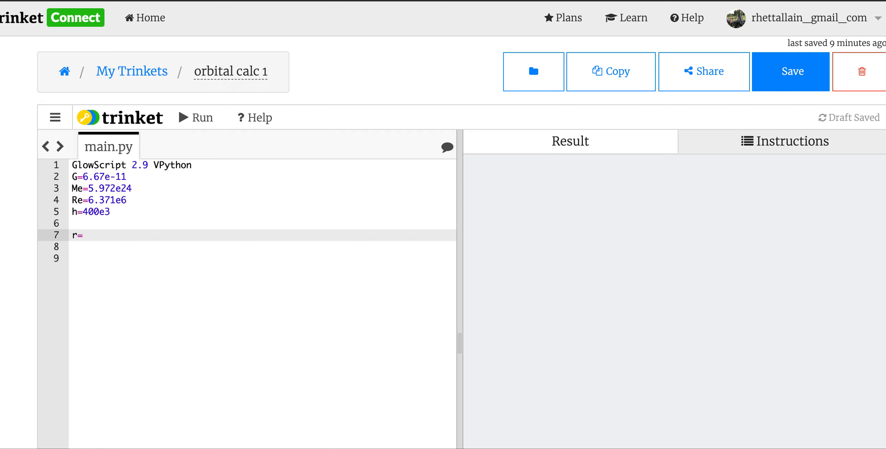
{"action": "left_click_drag", "start_coordinate": [88, 188], "coordinate": [110, 212]}
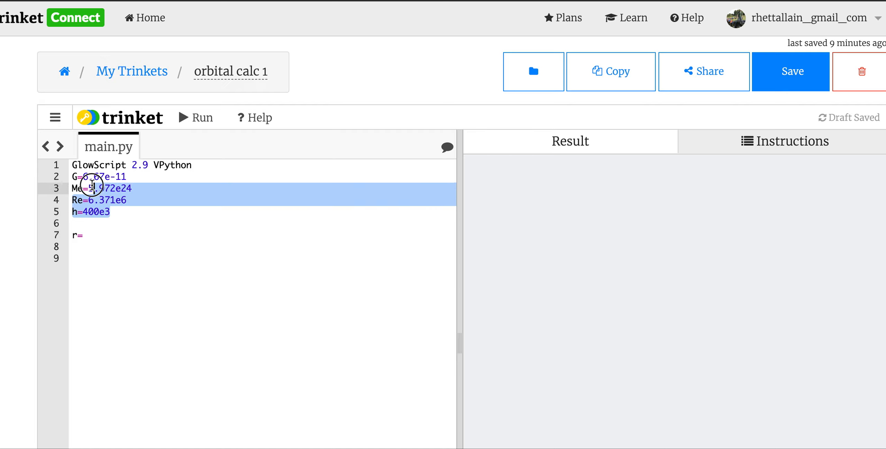
{"action": "left_click", "coordinate": [150, 176]}
{"action": "type", "text": "3k"}
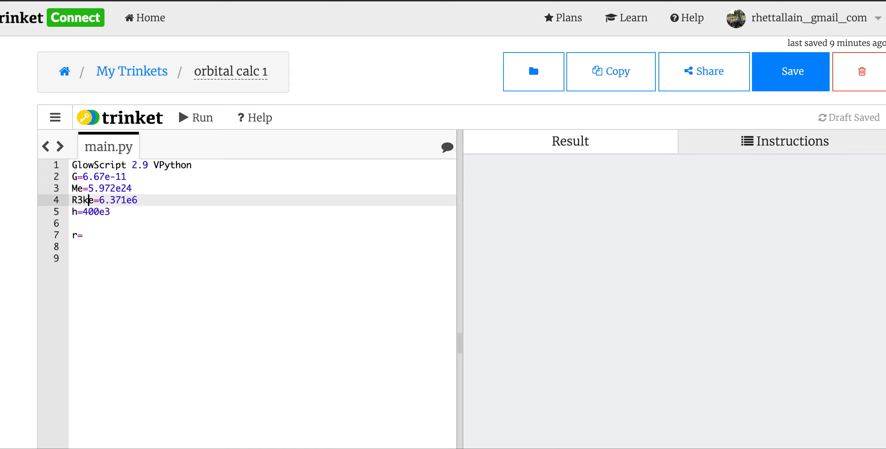
{"action": "key", "text": "Backspace"}
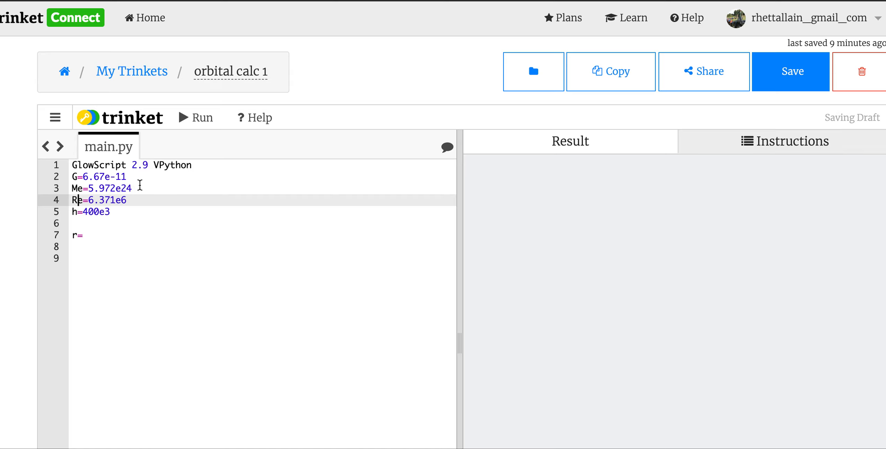
- Add comment lines and complete the radius line r=Re+h
{"action": "type", "text": "#ke"}
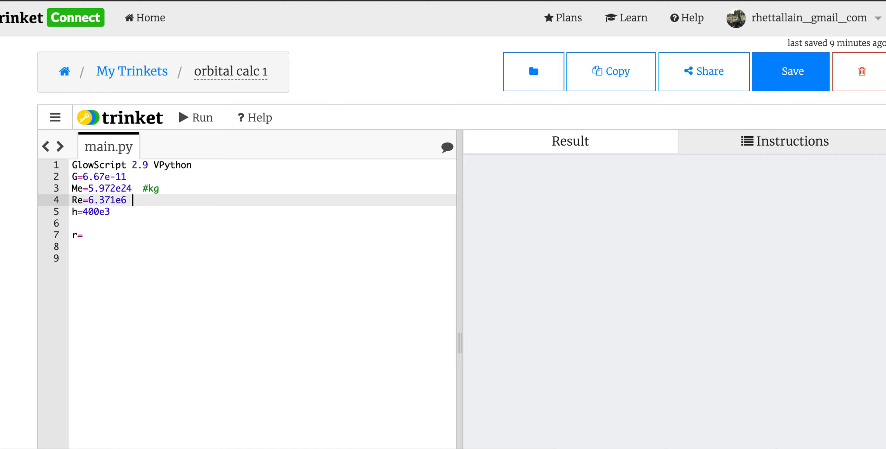
{"action": "type", "text": "#m"}
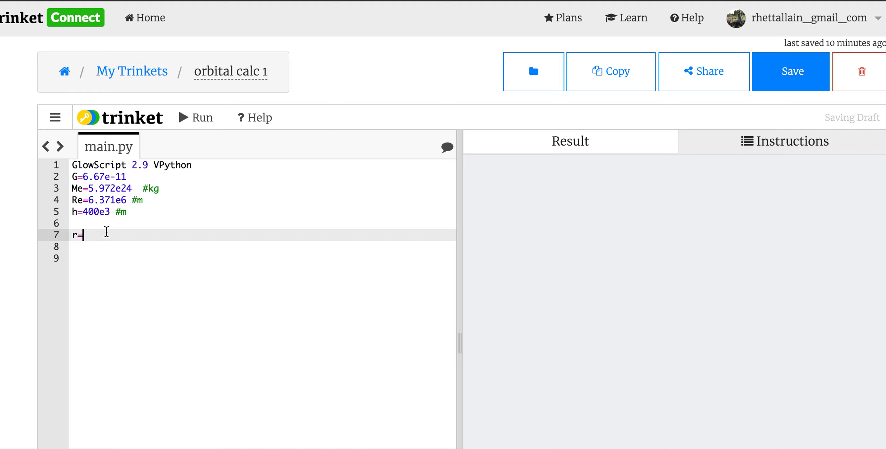
{"action": "type", "text": "Re"}
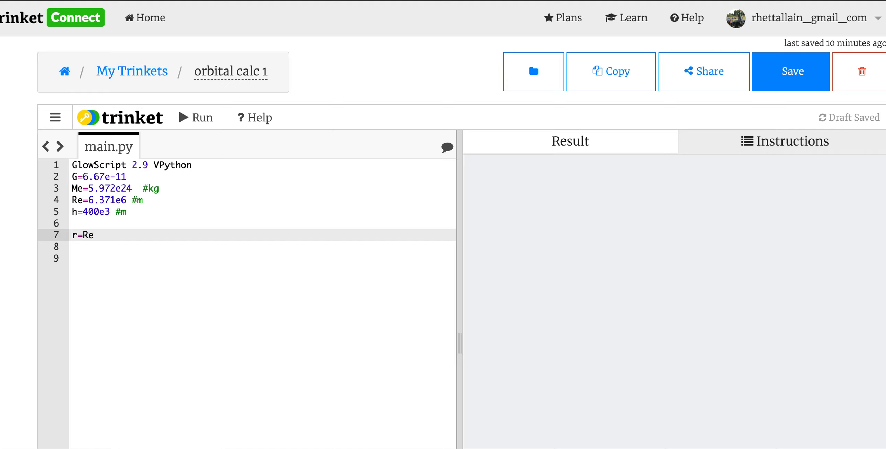
{"action": "type", "text": "+h"}
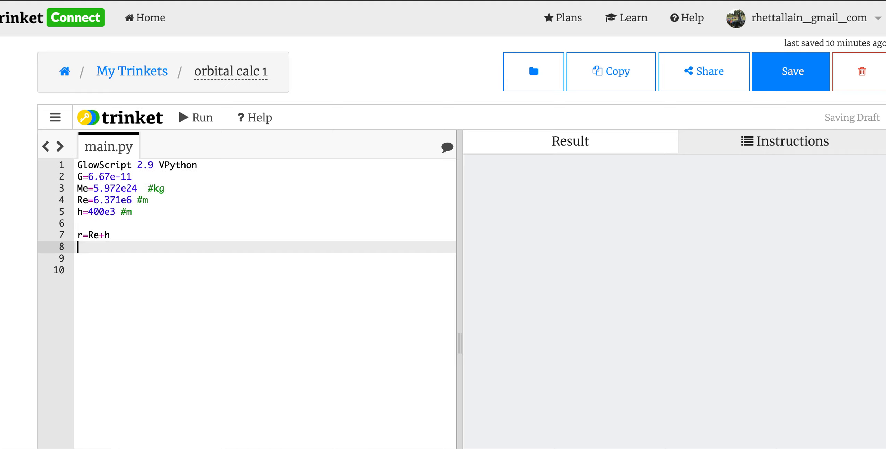
- Compute the angular velocity omega=sqrt(G*Me/r**3)
{"action": "type", "text": "omeag"}
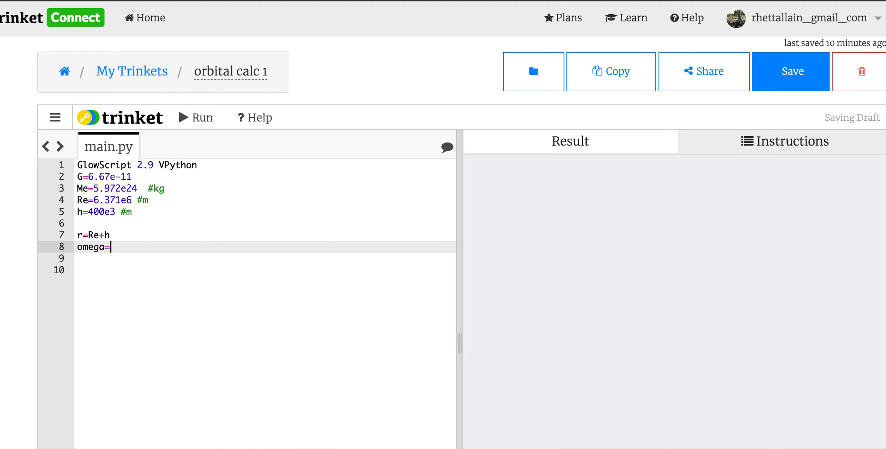
{"action": "type", "text": "s"}
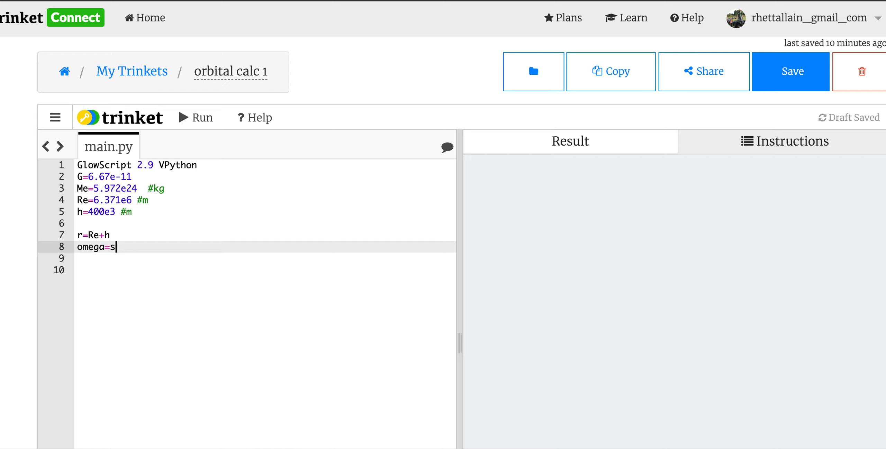
{"action": "type", "text": "qrt(G*M)"}
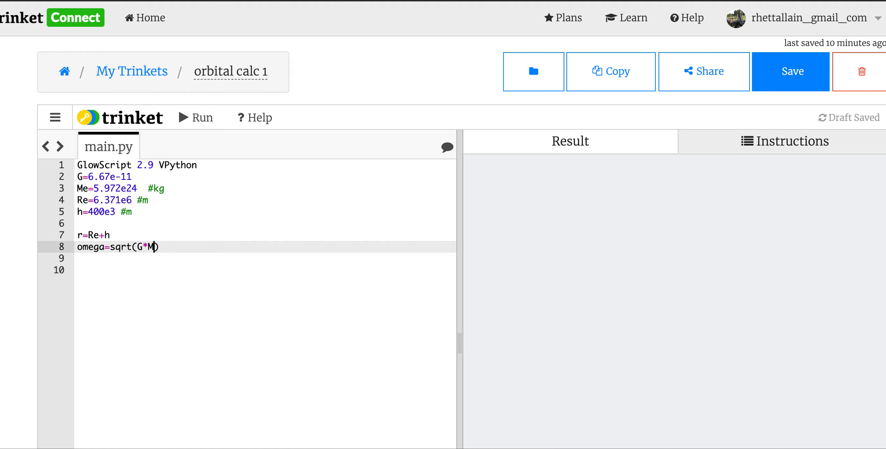
{"action": "type", "text": "e"}
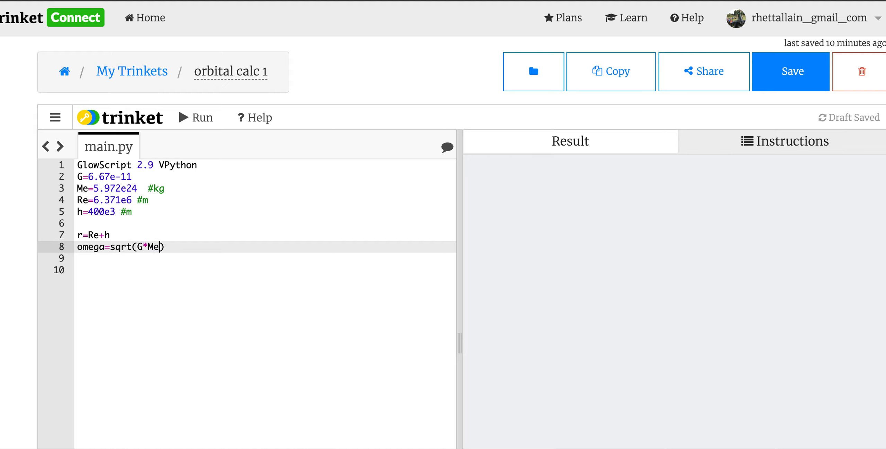
{"action": "type", "text": "/"}
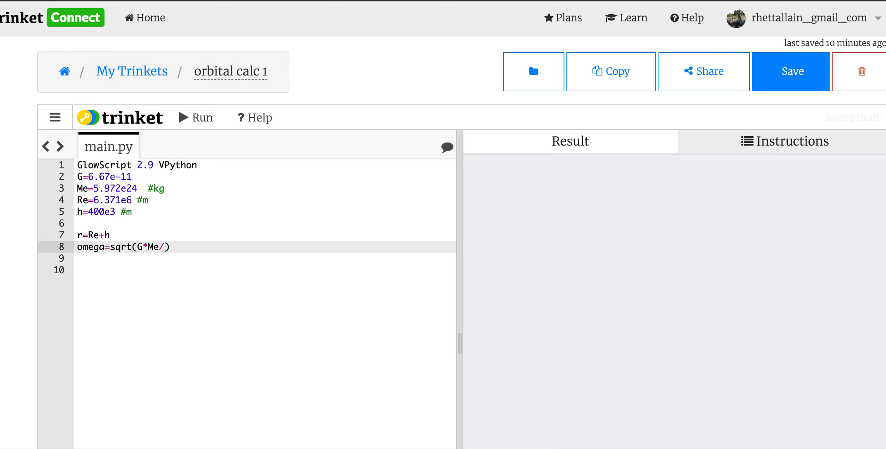
{"action": "type", "text": "r"}
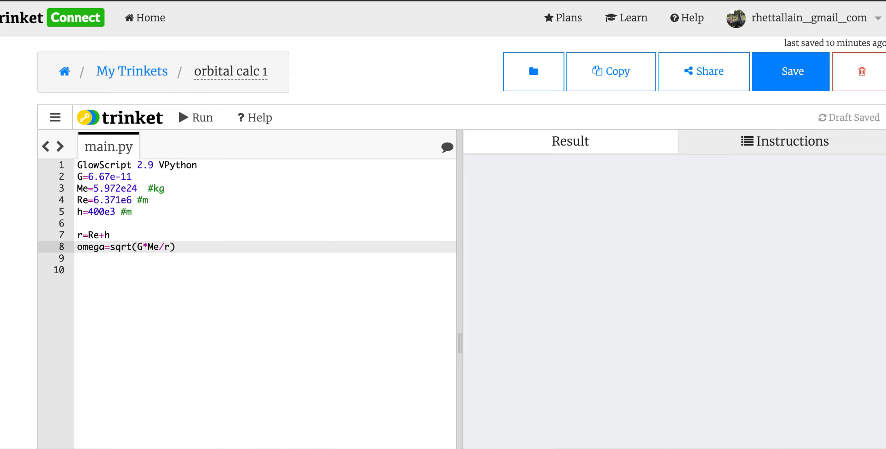
{"action": "type", "text": "**"}
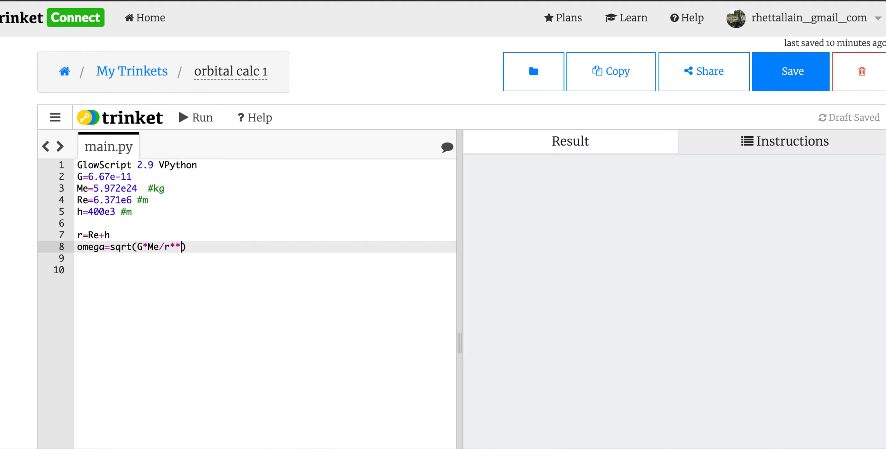
{"action": "type", "text": "3"}
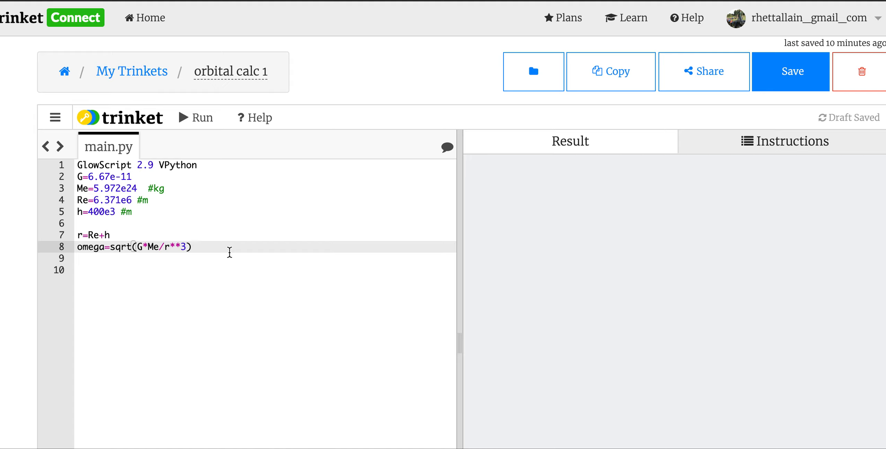
- Compute T=2*pi/omega and print "Orbital Period = ", T, " seconds"
{"action": "type", "text": "T"}
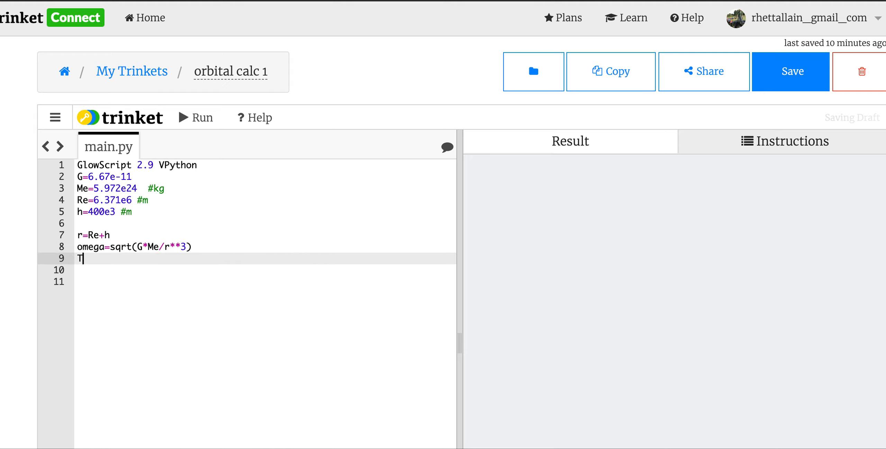
{"action": "type", "text": "=2"}
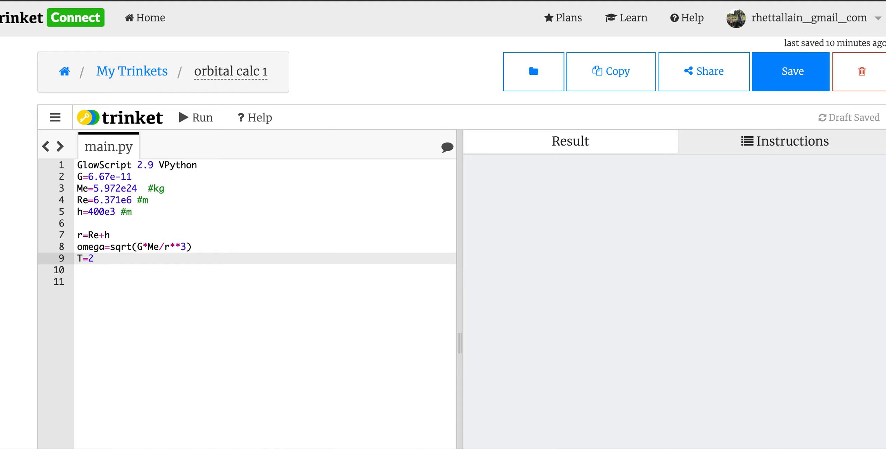
{"action": "type", "text": "*pi/"}
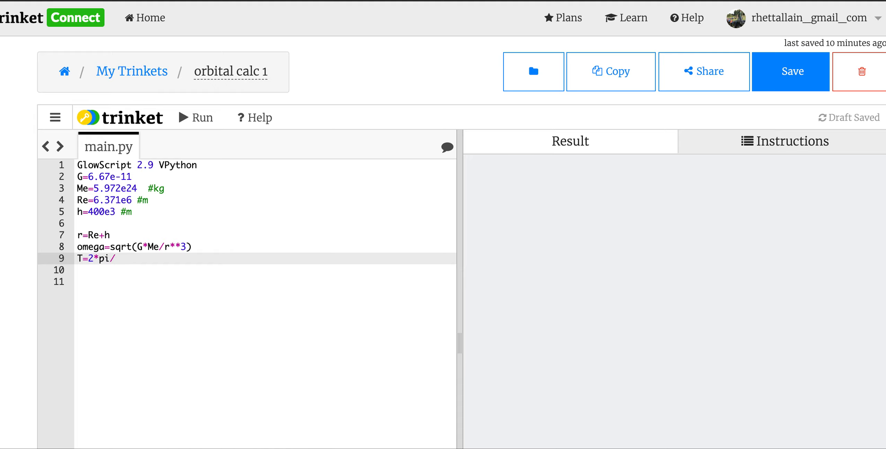
{"action": "type", "text": "omega"}
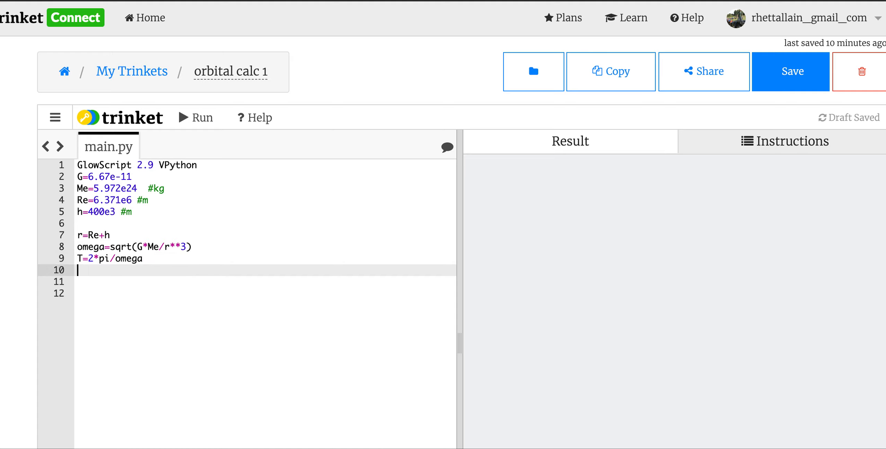
{"action": "type", "text": "print(\"\")"}
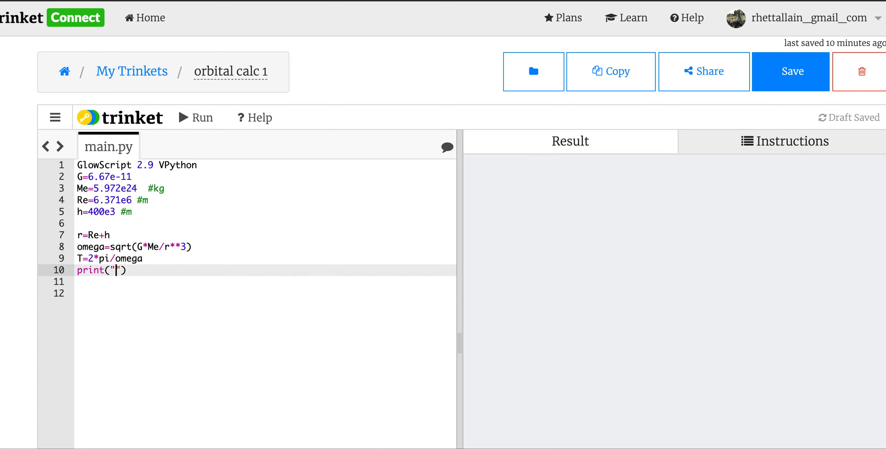
{"action": "type", "text": "Orbital Period ="}
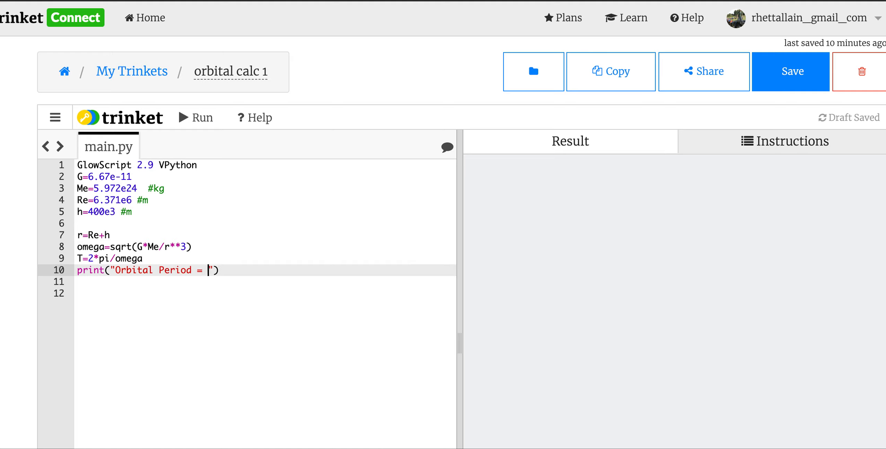
{"action": "type", "text": ",T,\" seconds"}
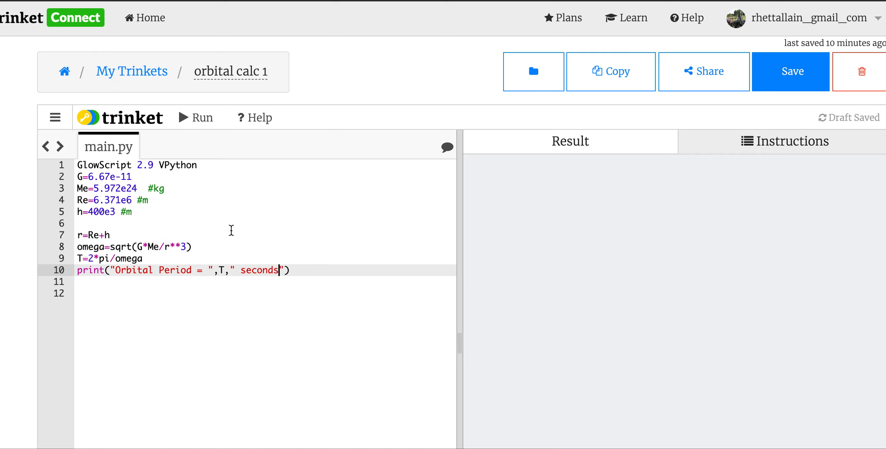
- Run the script, then append " = ", T/60, " minutes" to the print line
{"action": "left_click", "coordinate": [195, 117]}
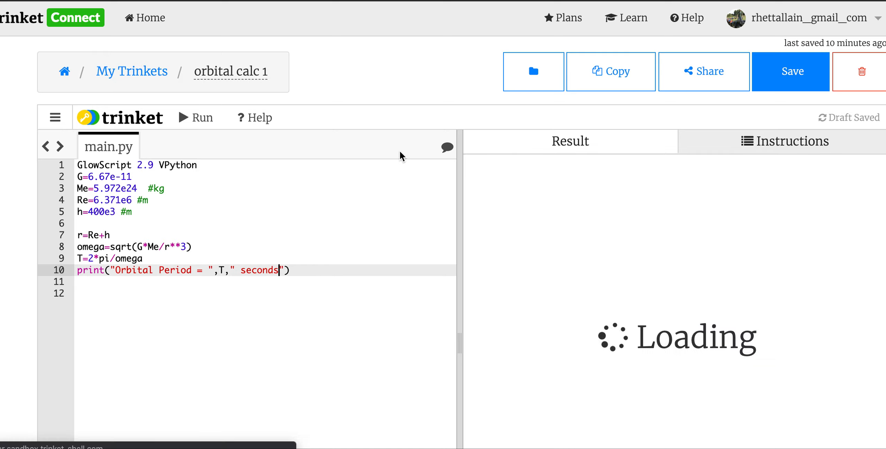
{"action": "left_click", "coordinate": [195, 118]}
{"action": "type", "text": ", "}
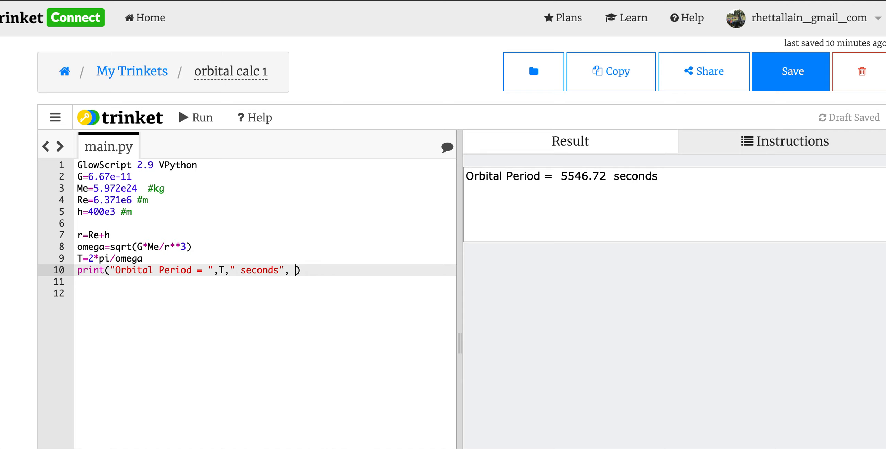
{"action": "key", "text": "Backspace"}
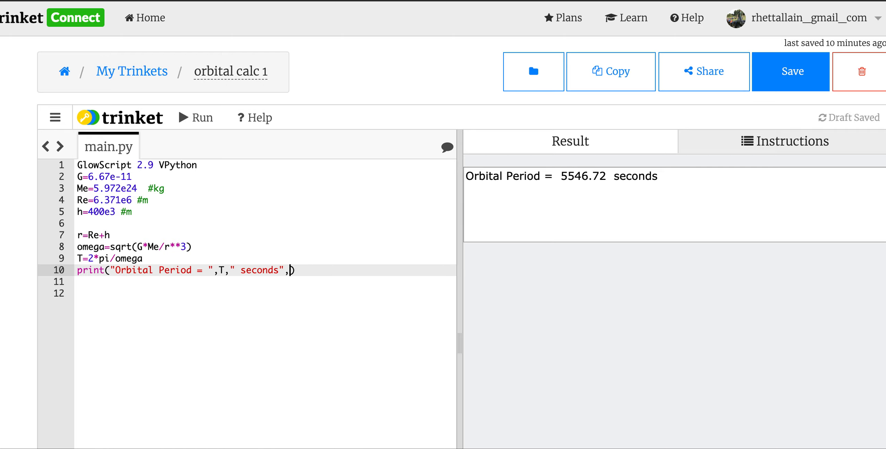
{"action": "type", "text": "= \""}
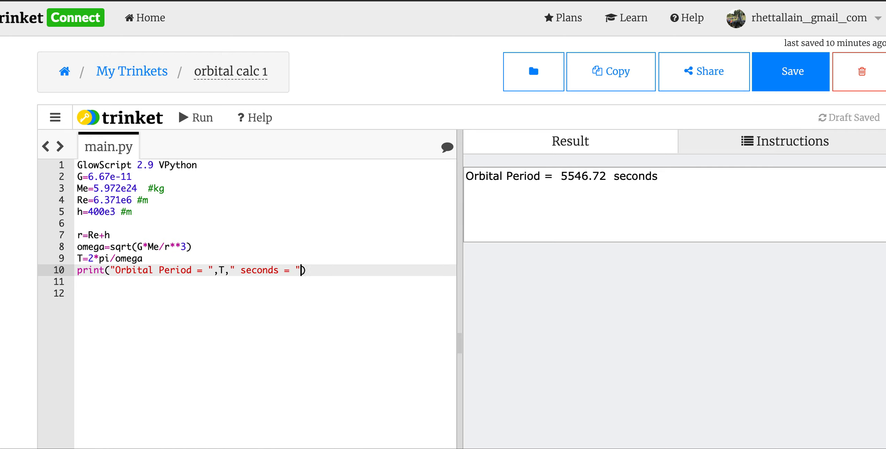
{"action": "type", "text": ", T/6"}
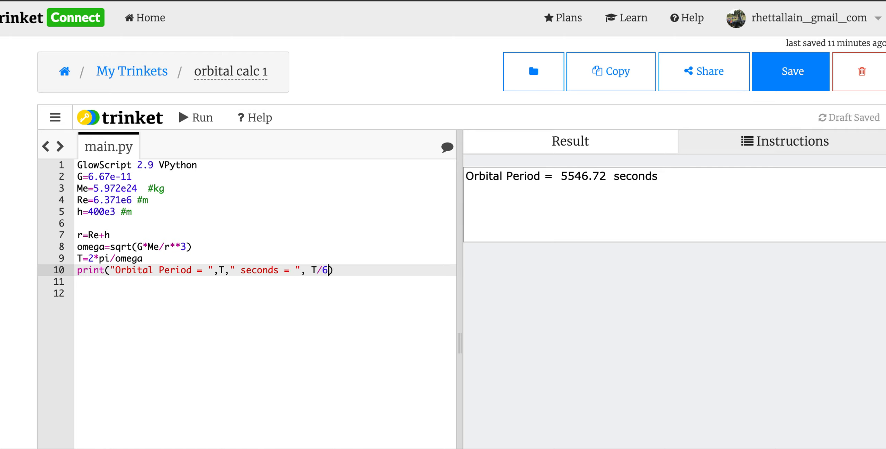
{"action": "type", "text": "0,\" min\""}
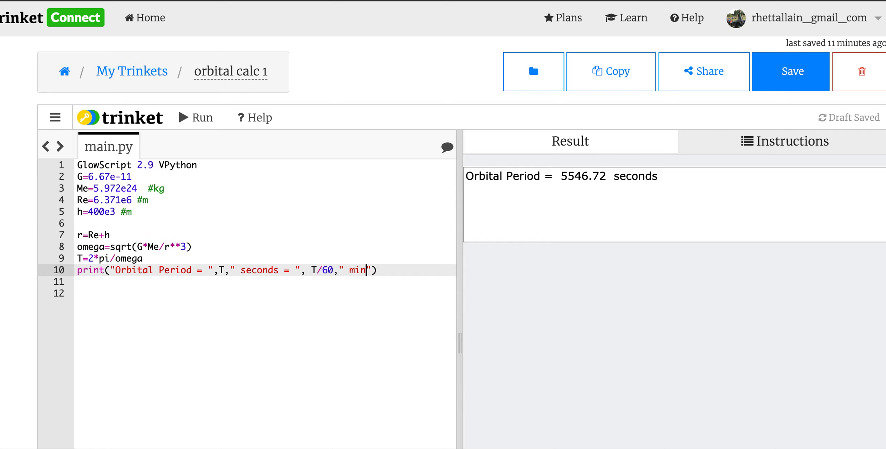
- Rerun and highlight the 92.4453 minutes result
{"action": "left_click", "coordinate": [195, 118]}
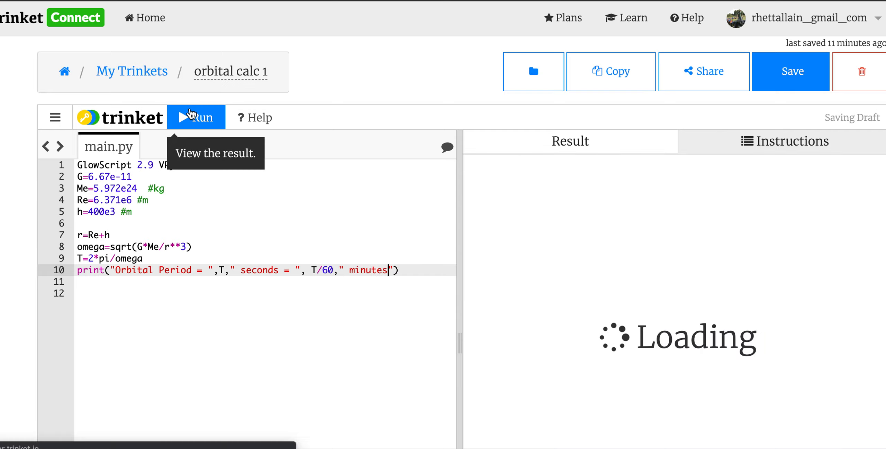
{"action": "left_click", "coordinate": [195, 117]}
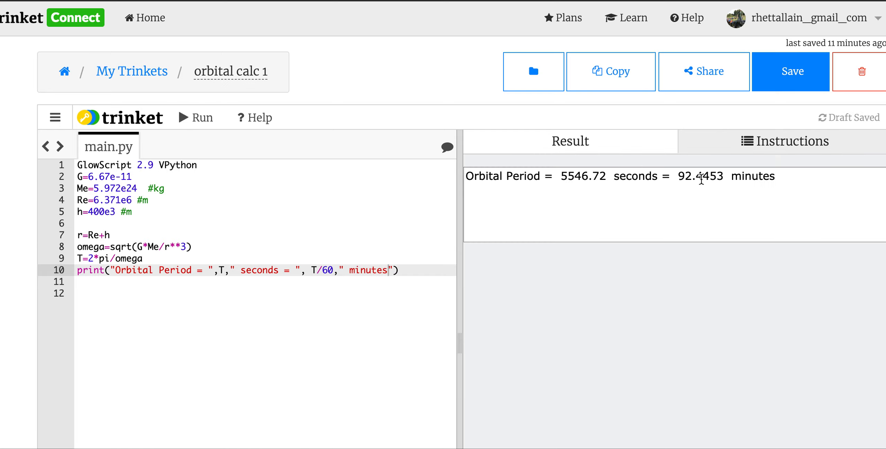
{"action": "left_click_drag", "start_coordinate": [676, 176], "coordinate": [776, 177]}
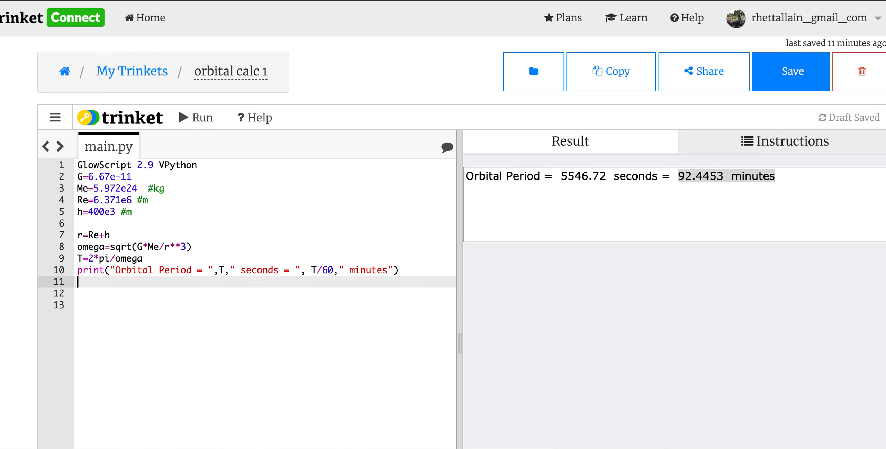
{"action": "type", "text": "#http"}
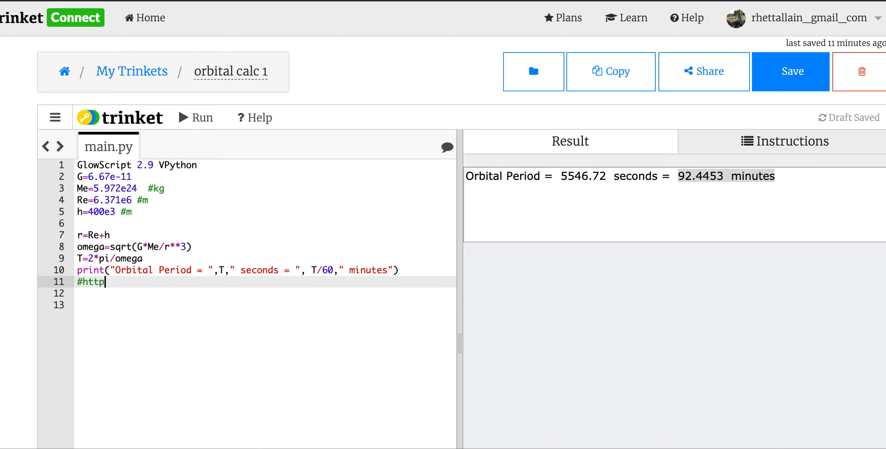
{"action": "type", "text": "://wwww"}
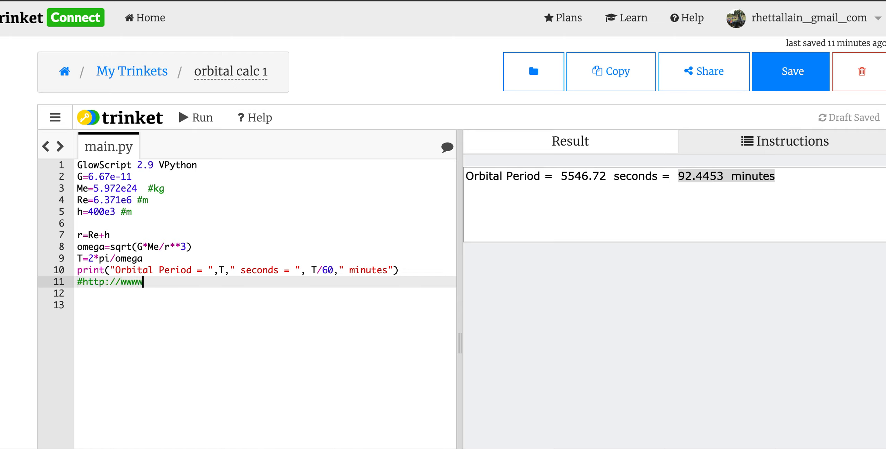
{"action": "type", "text": ".heaven"}
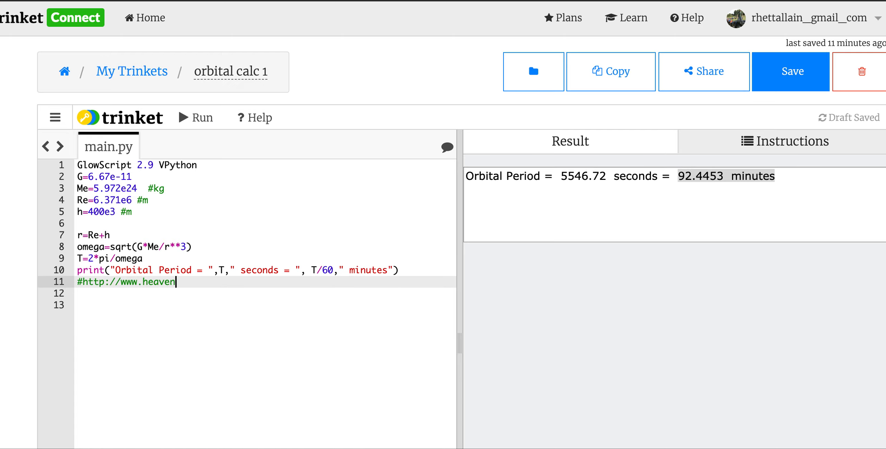
{"action": "type", "text": "s-above."}
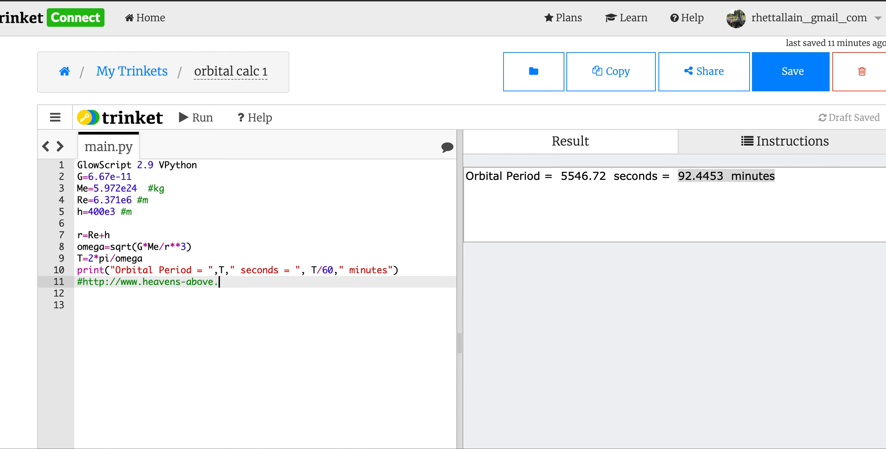
{"action": "type", "text": "com"}
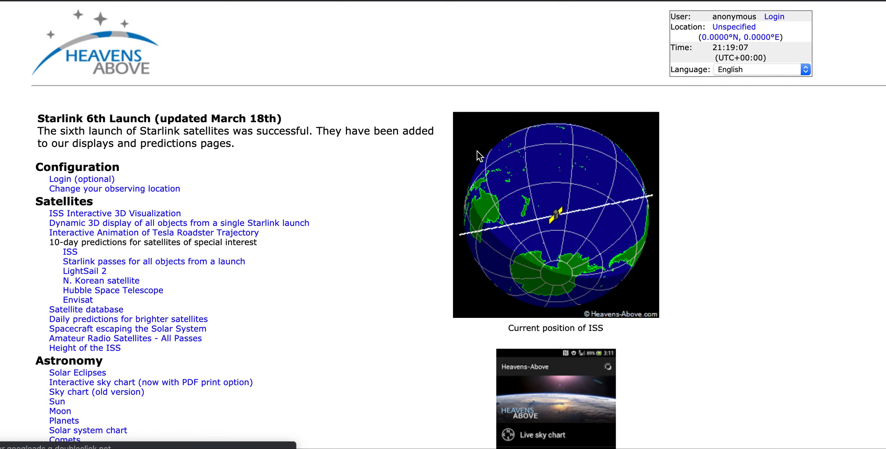
{"action": "mouse_move", "coordinate": [110, 260]}
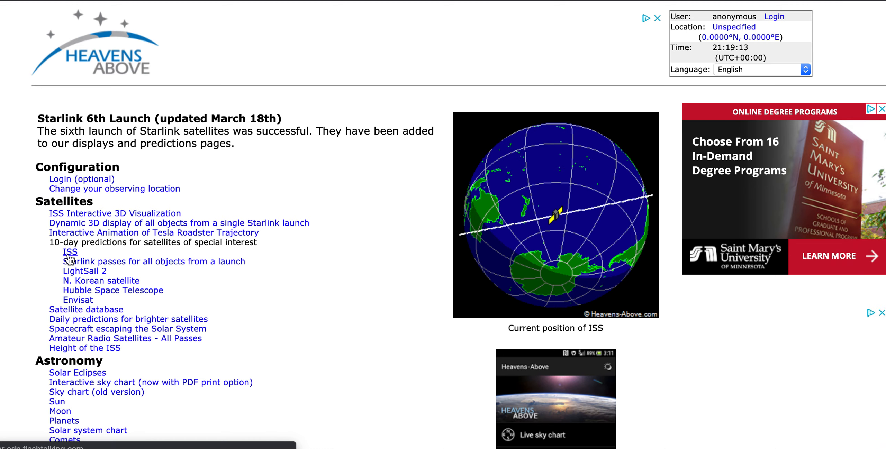
{"action": "left_click", "coordinate": [69, 252]}
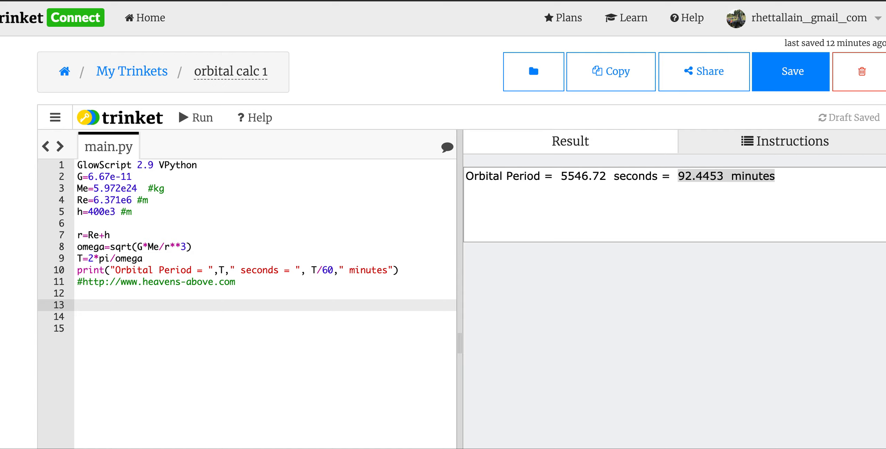
- Create tgraph with xtitle "Orbital Radius [m]" and ytitle "Orbital Period [hours]"
{"action": "type", "text": "tgraph=g"}
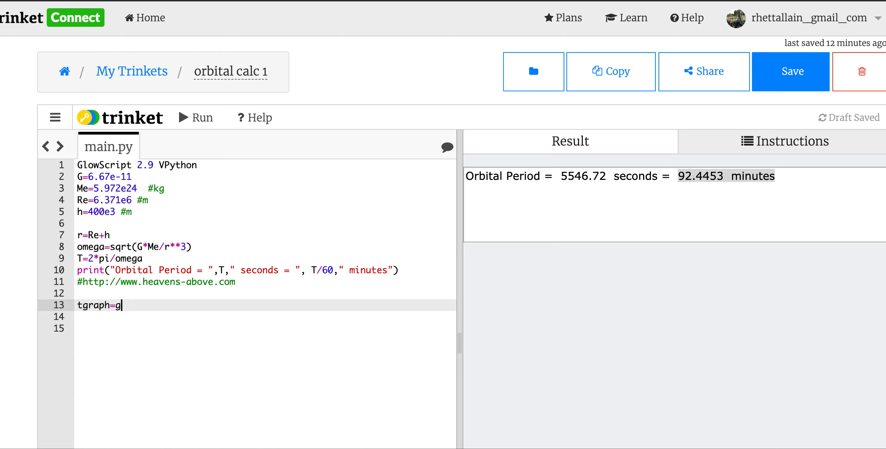
{"action": "type", "text": "raph(xt"}
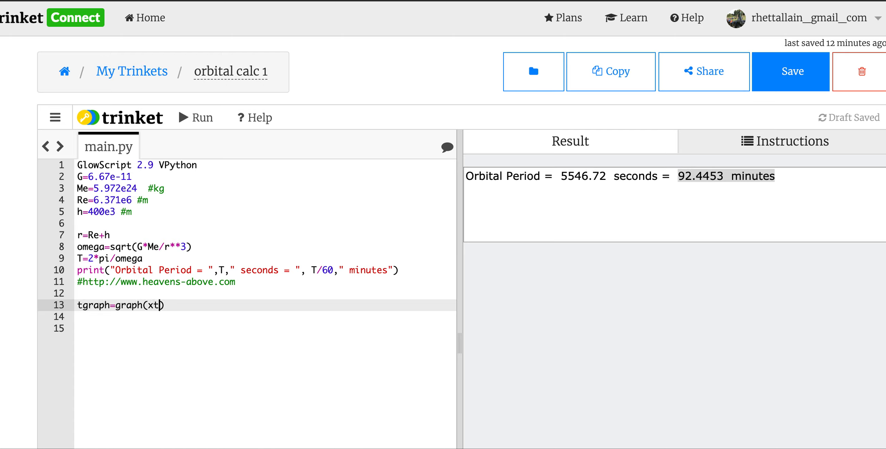
{"action": "type", "text": "itle="}
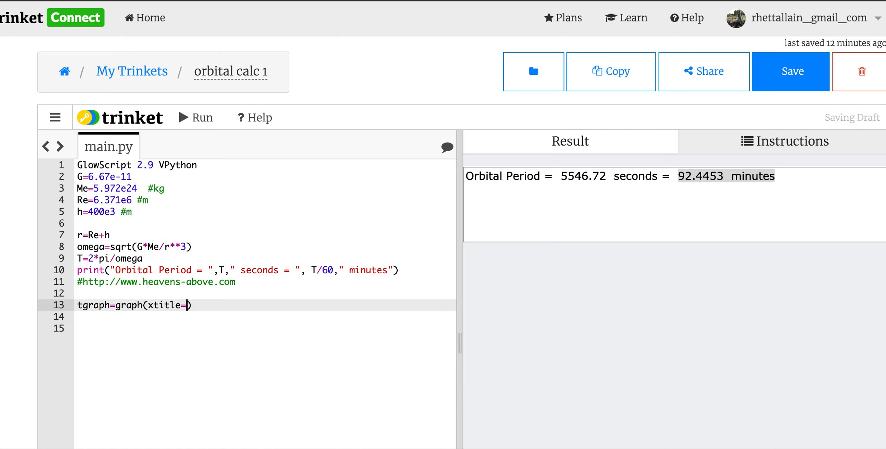
{"action": "type", "text": "\"\""}
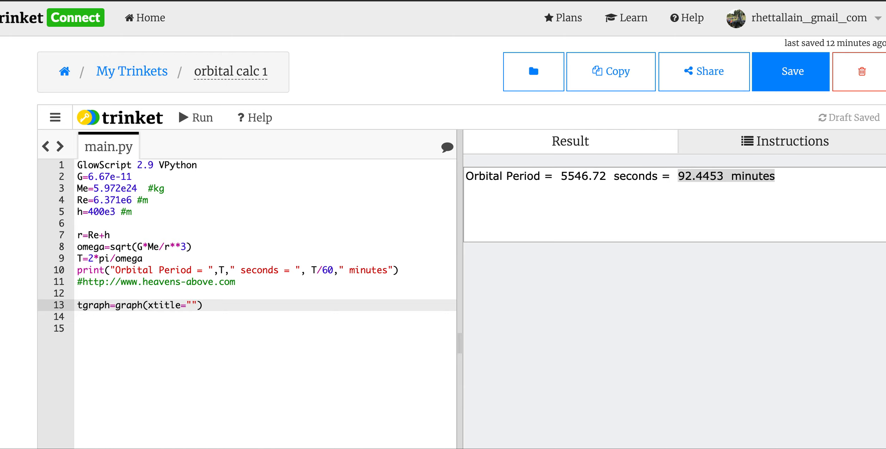
{"action": "type", "text": "Orbital Radius [m]\", ytitle=\"Or"}
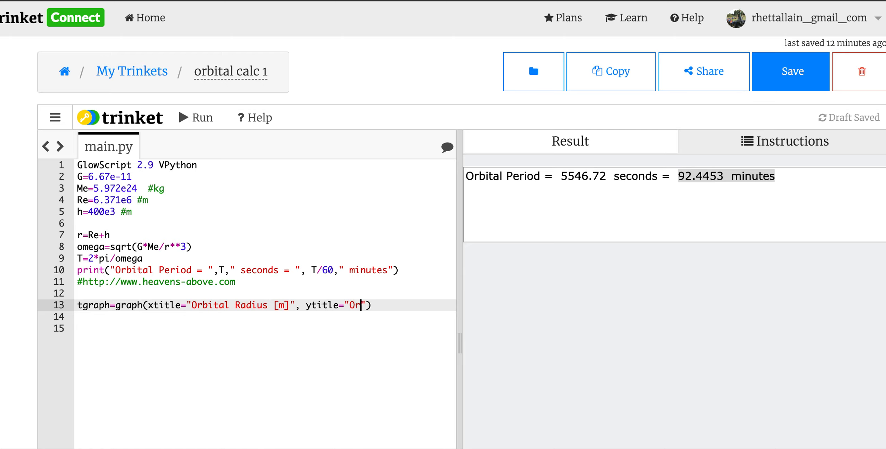
{"action": "type", "text": "bital Peri"}
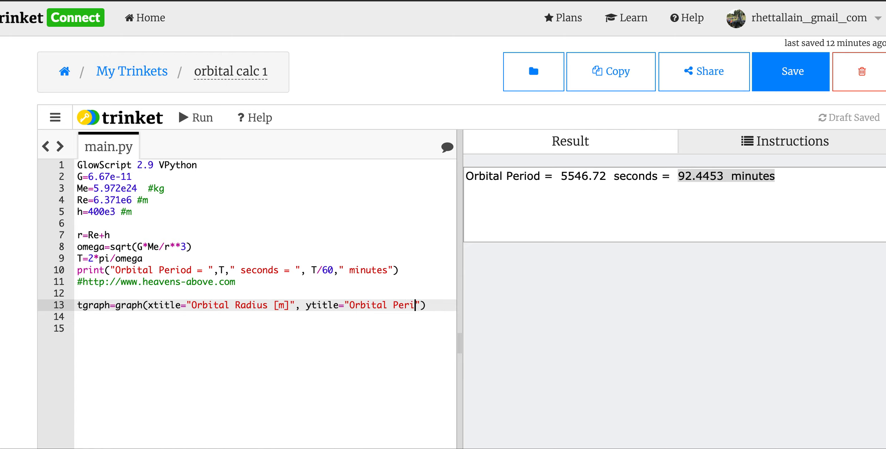
{"action": "type", "text": "od"}
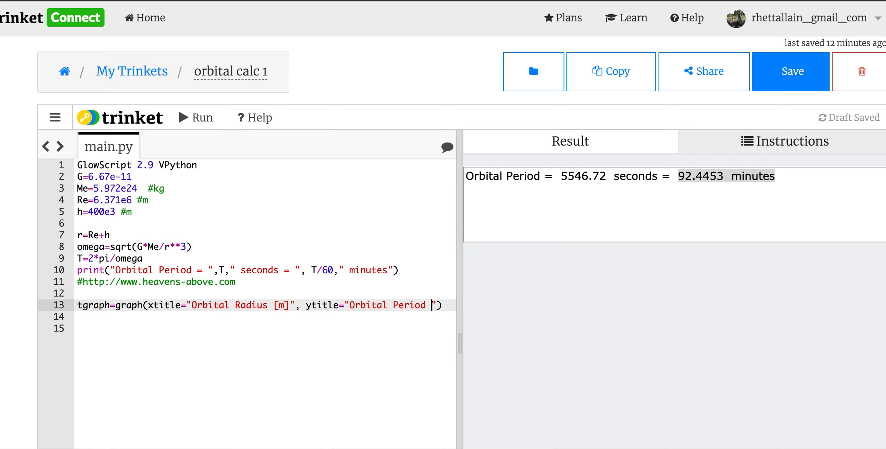
{"action": "type", "text": "h"}
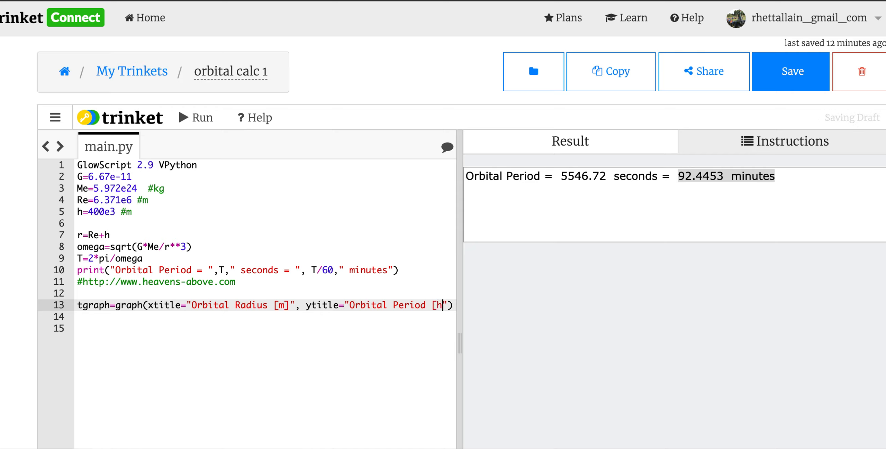
{"action": "type", "text": "ours]"}
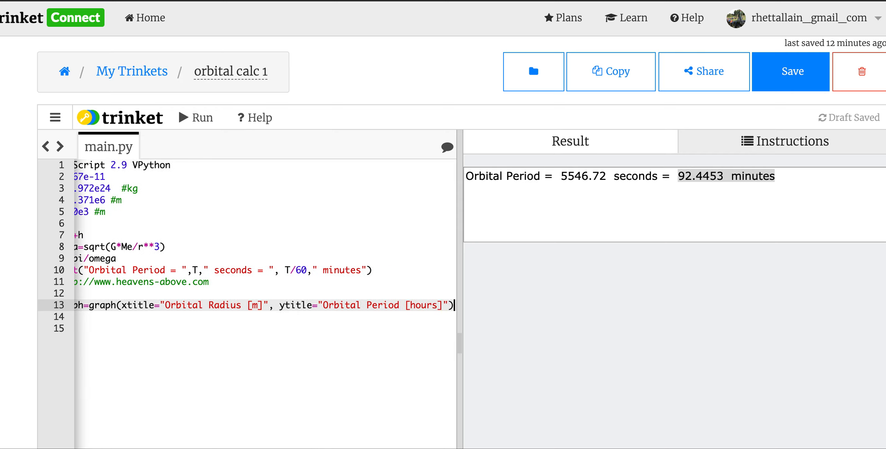
- Add the blue curve f1=gcurve(color=color.blue)
{"action": "type", "text": "f1=c"}
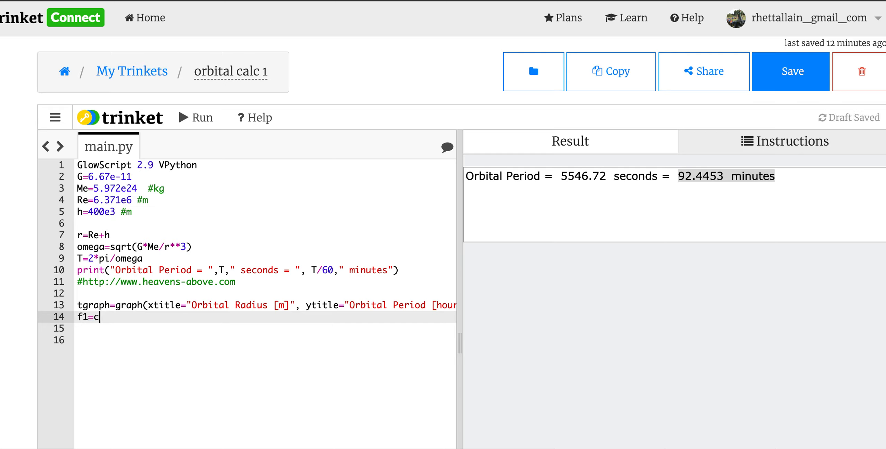
{"action": "type", "text": "curv"}
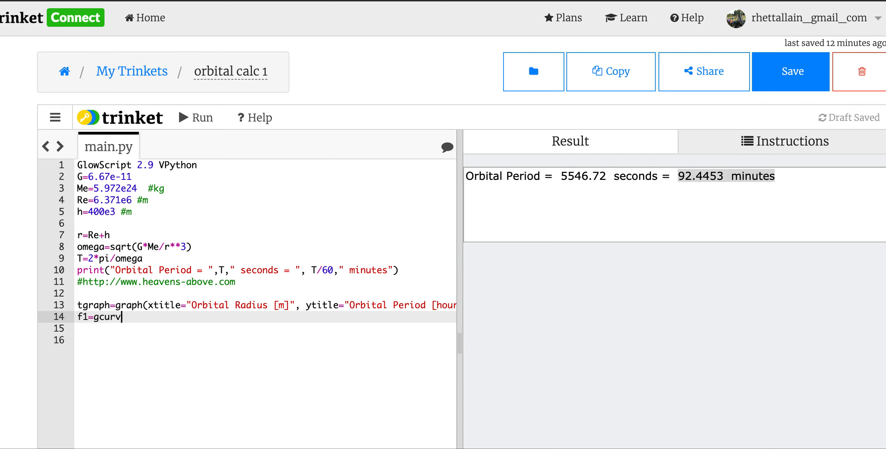
{"action": "type", "text": "e(color)"}
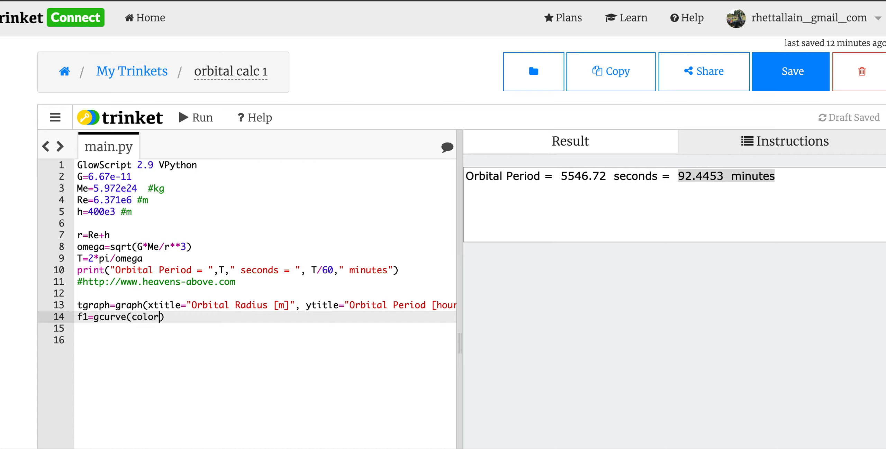
{"action": "type", "text": "=color.blue"}
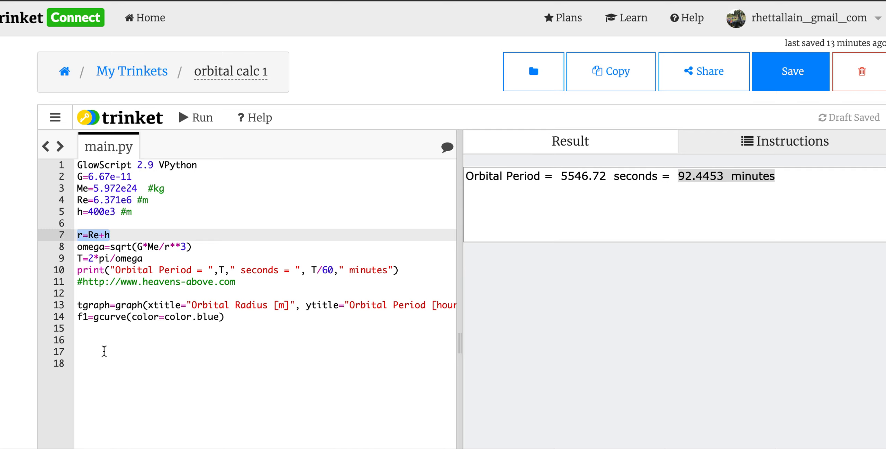
- Set the step dr=100e3 and begin the loop while r<10*Re:
{"action": "type", "text": "dr"}
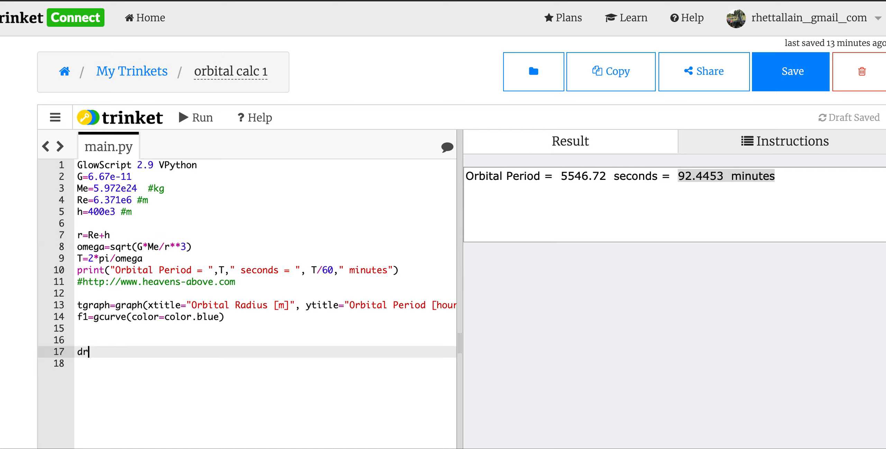
{"action": "type", "text": "="}
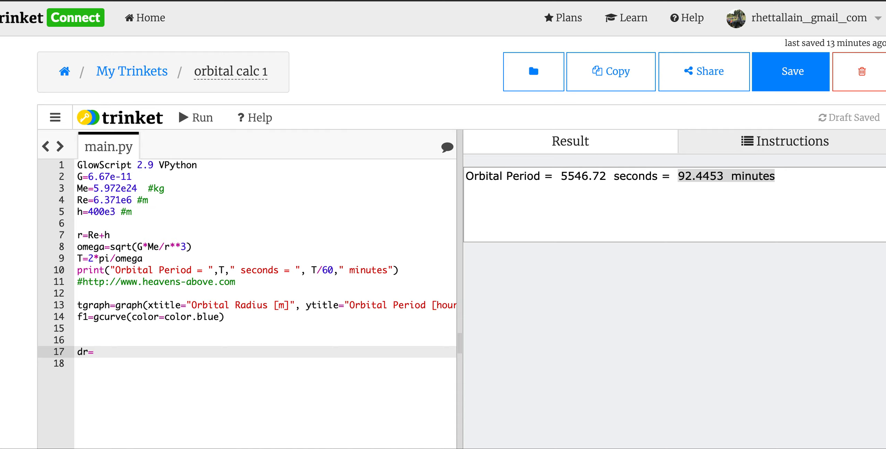
{"action": "type", "text": "100"}
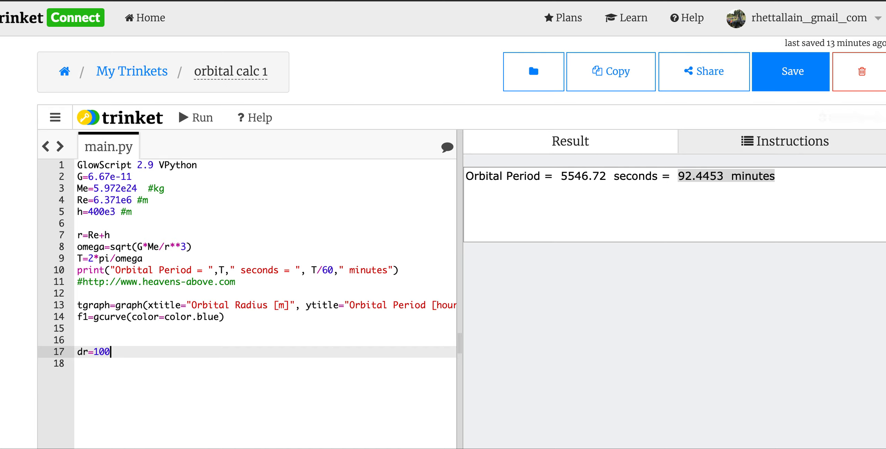
{"action": "type", "text": "e3"}
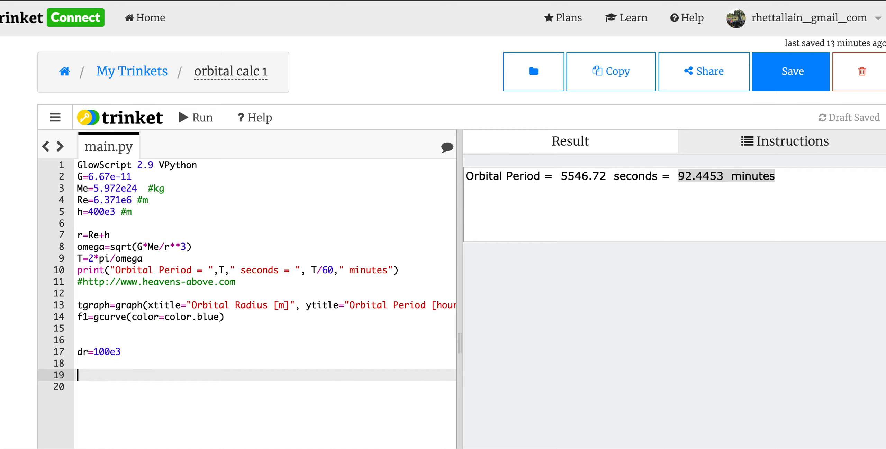
{"action": "type", "text": "whi"}
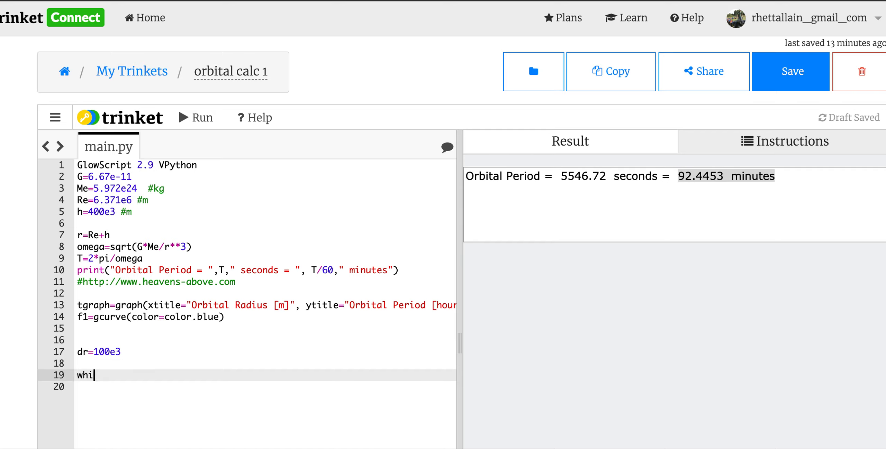
{"action": "type", "text": "le r<"}
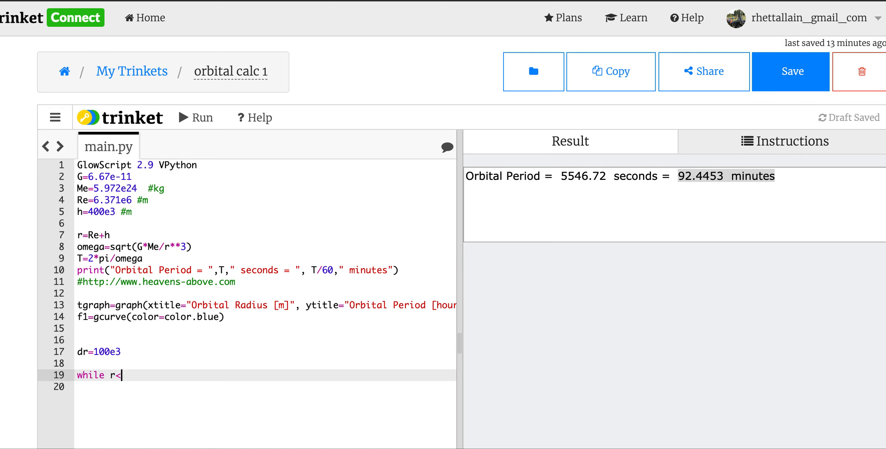
{"action": "type", "text": "10*Re:"}
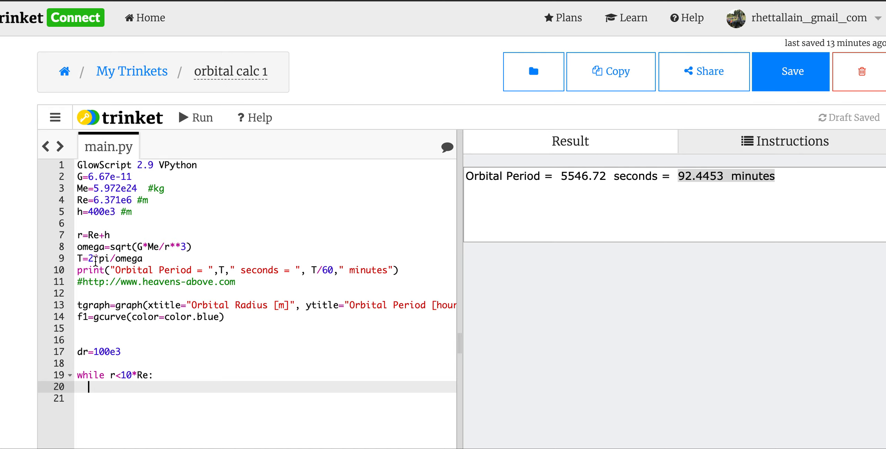
- Inside the loop, plot each point with f1.plot(r,T/3600)
{"action": "left_click", "coordinate": [136, 258]}
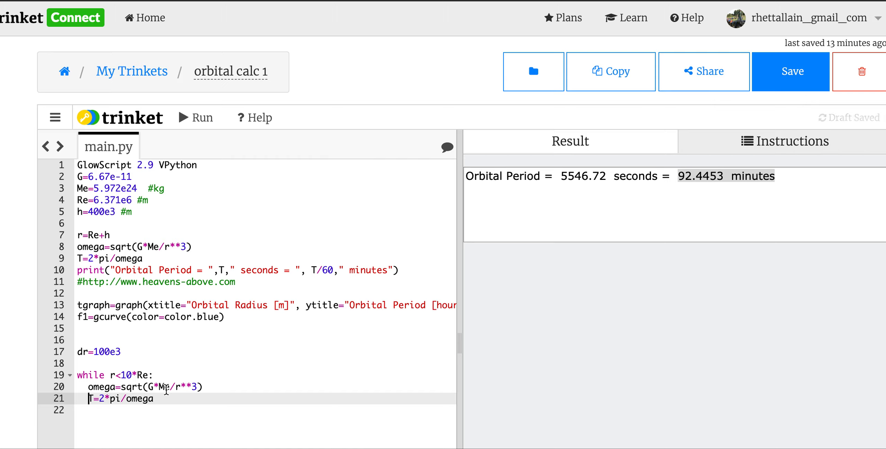
{"action": "key", "text": "enter"}
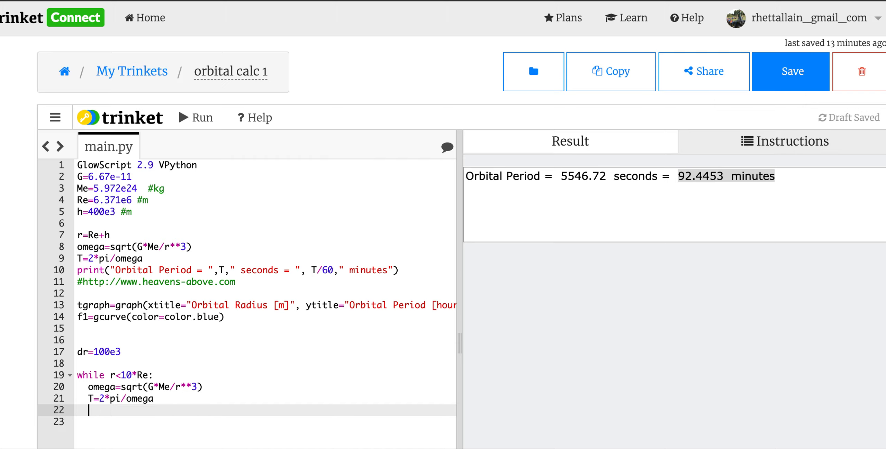
{"action": "mouse_move", "coordinate": [163, 399]}
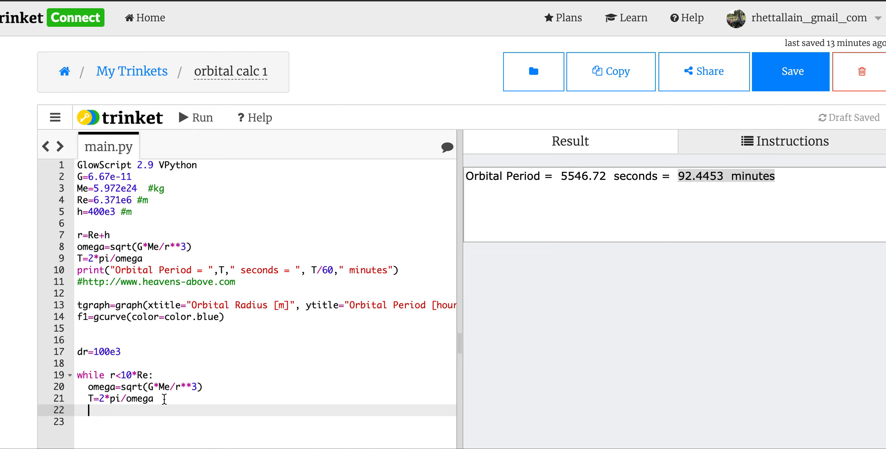
{"action": "type", "text": "f1.p,"}
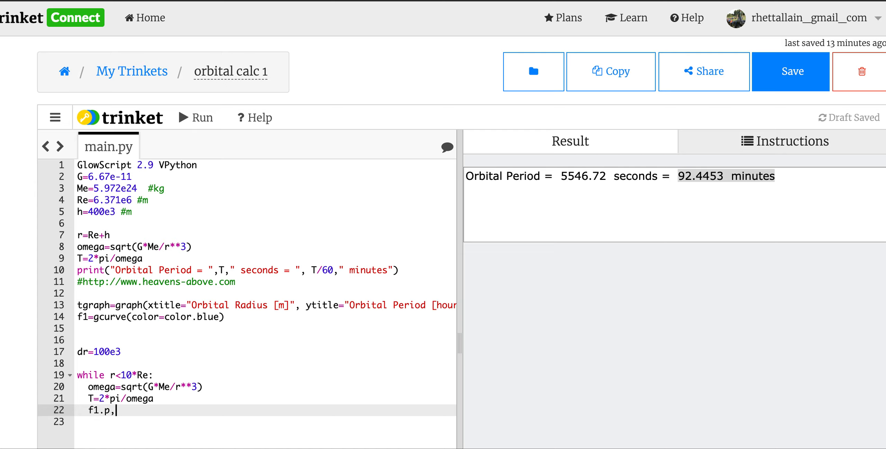
{"action": "type", "text": "lot()"}
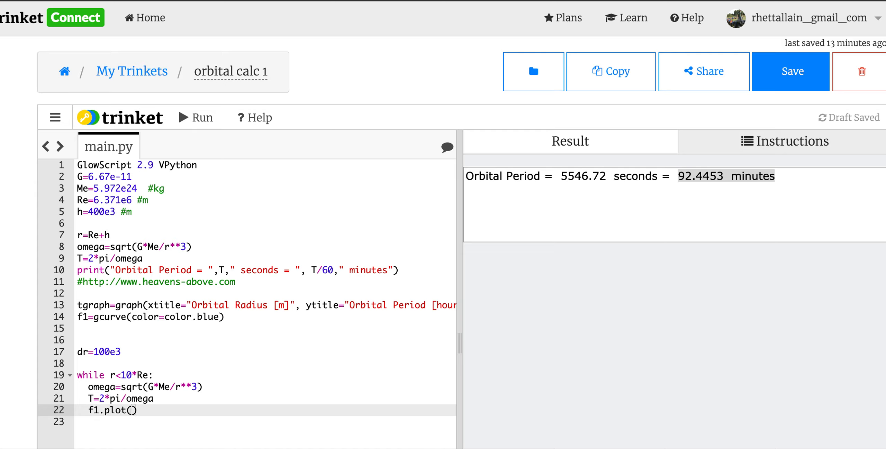
{"action": "type", "text": "r,"}
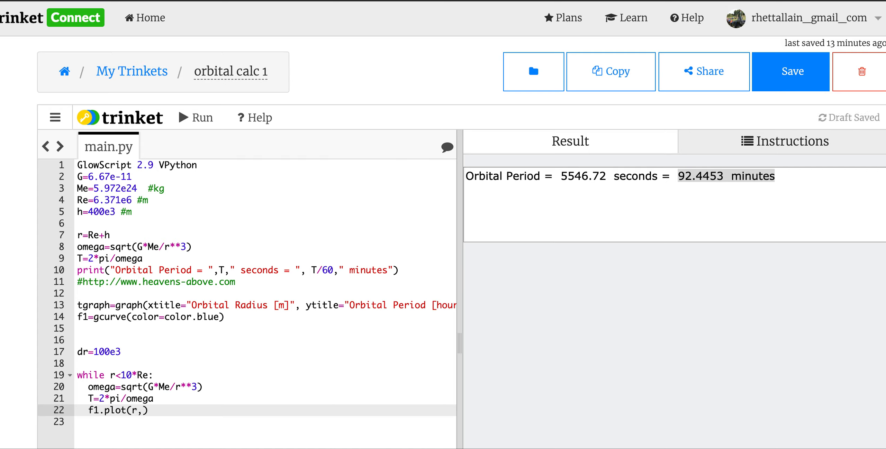
{"action": "type", "text": "T"}
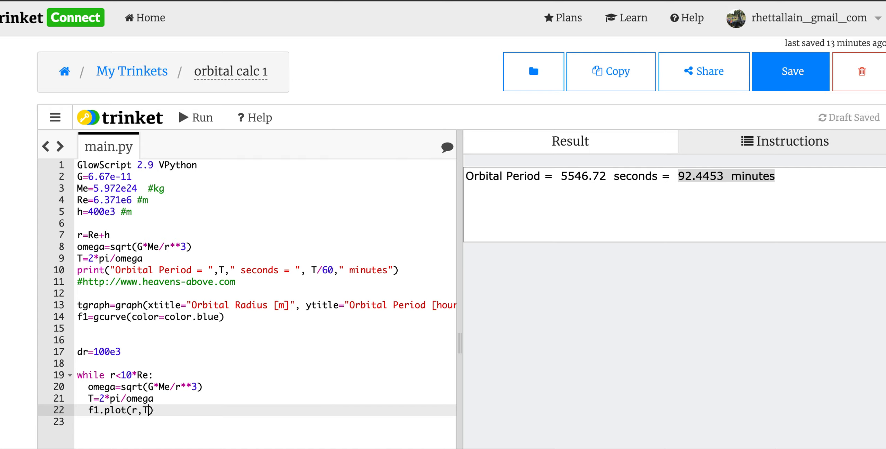
{"action": "type", "text": "/360"}
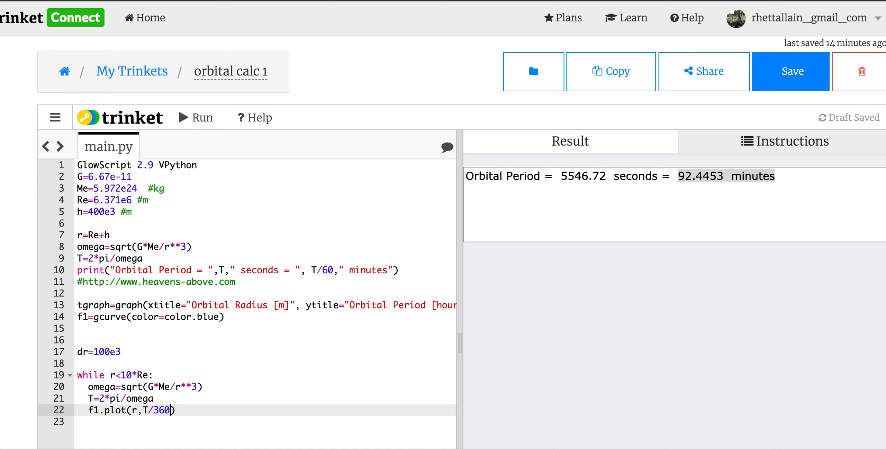
{"action": "type", "text": "0"}
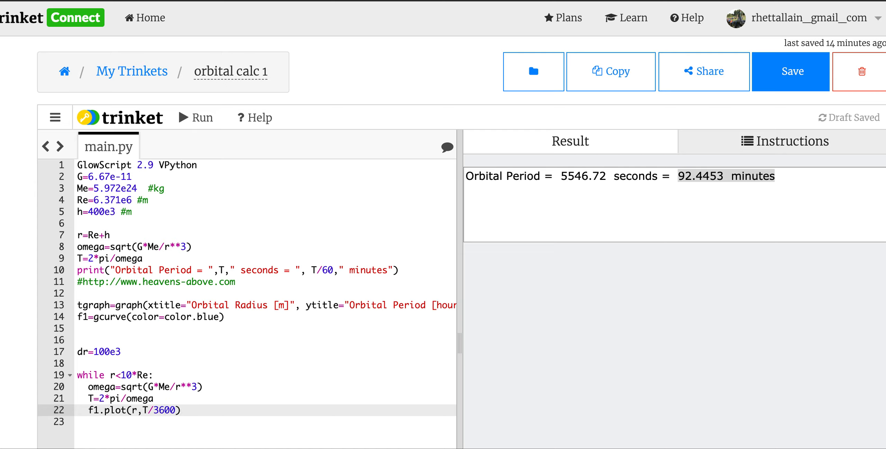
- Advance the radius with r=r+dr and save the script
{"action": "left_click", "coordinate": [182, 410]}
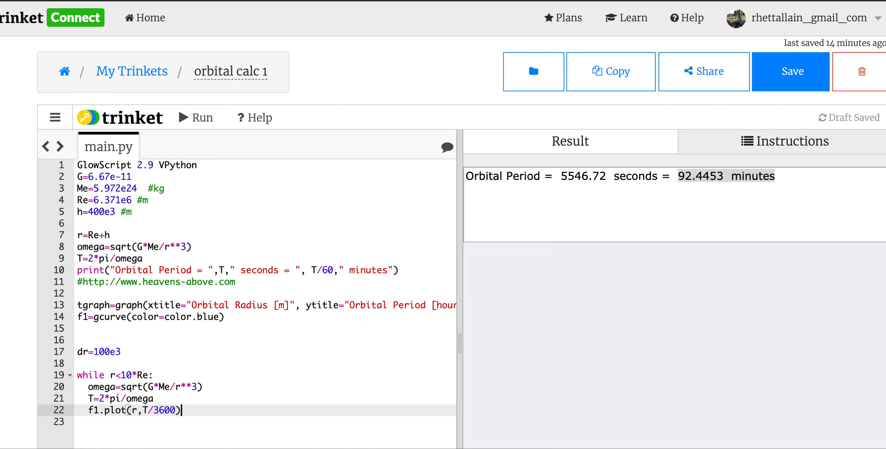
{"action": "key", "text": "Enter"}
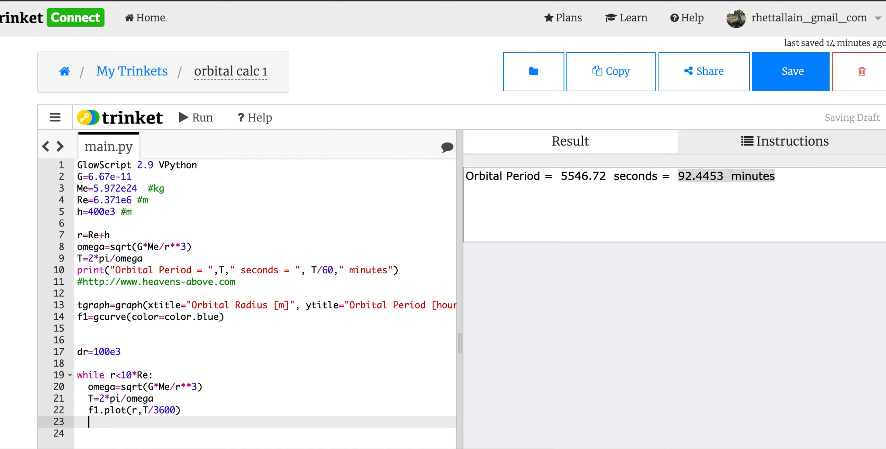
{"action": "type", "text": "r=r+dr"}
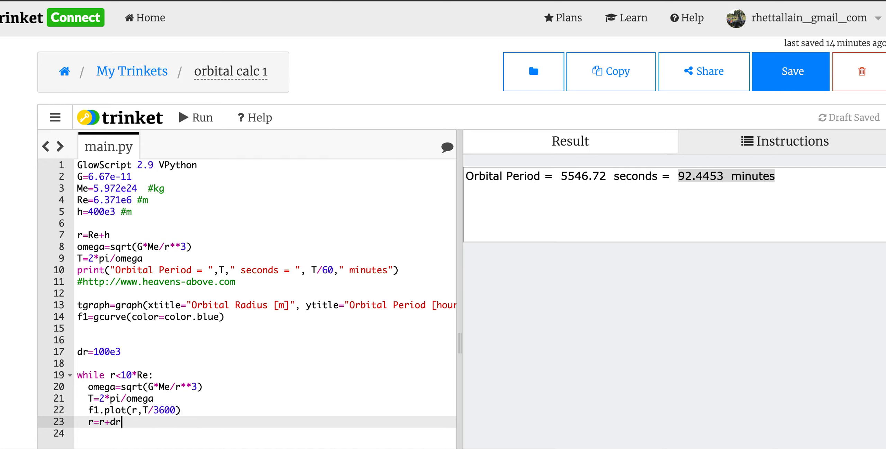
{"action": "left_click", "coordinate": [790, 71]}
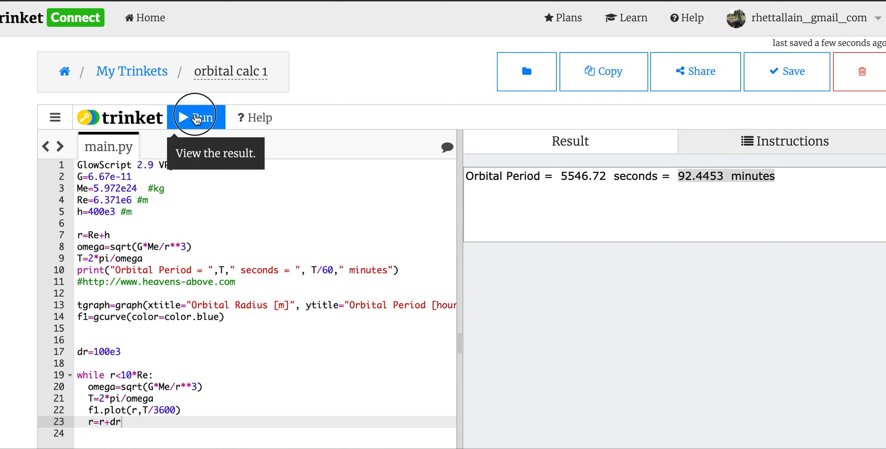
- Run the script to draw the blue orbital period (hours) vs orbital radius curve
{"action": "left_click", "coordinate": [195, 118]}
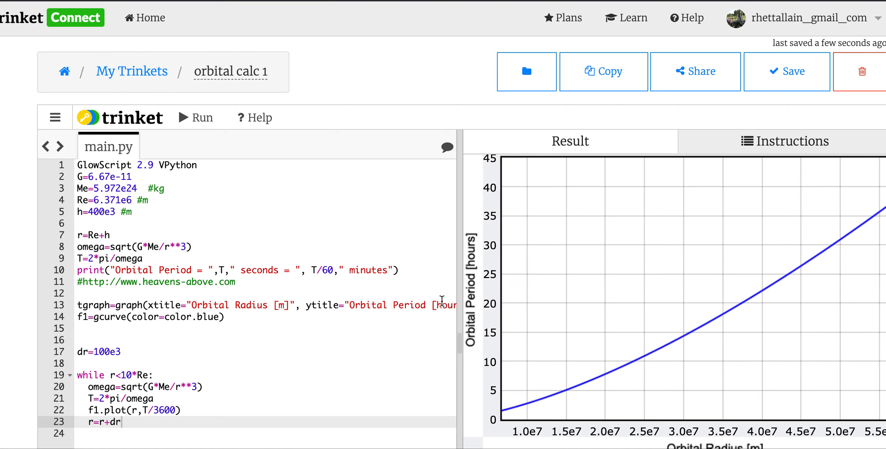
{"action": "mouse_move", "coordinate": [476, 341]}
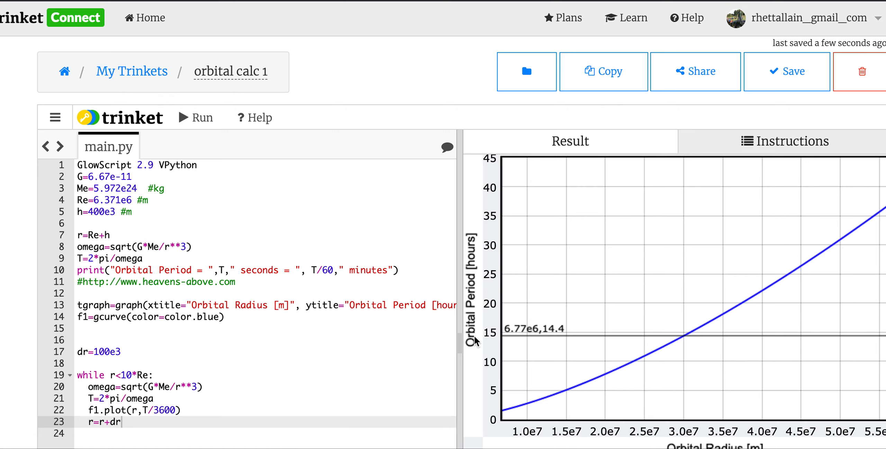
{"action": "mouse_move", "coordinate": [367, 284]}
{"action": "type", "text": ", width=450"}
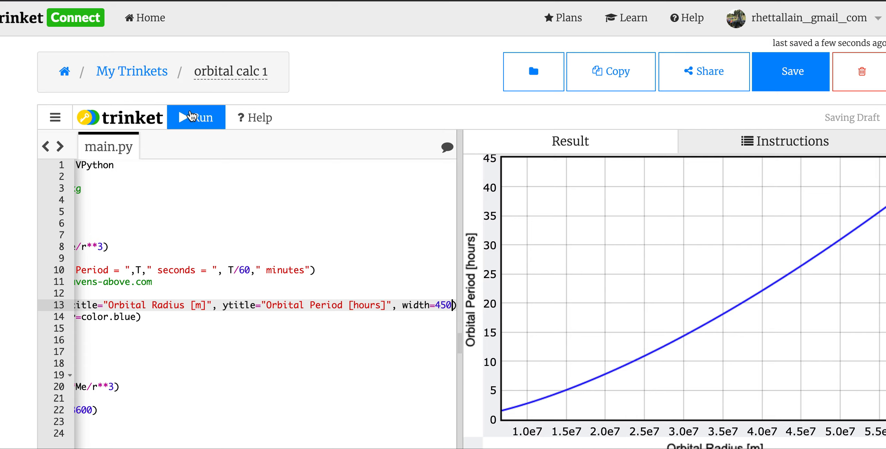
- Rerun the script with graph width 450 to show the full curve up to about 44 hours
{"action": "left_click", "coordinate": [195, 117]}
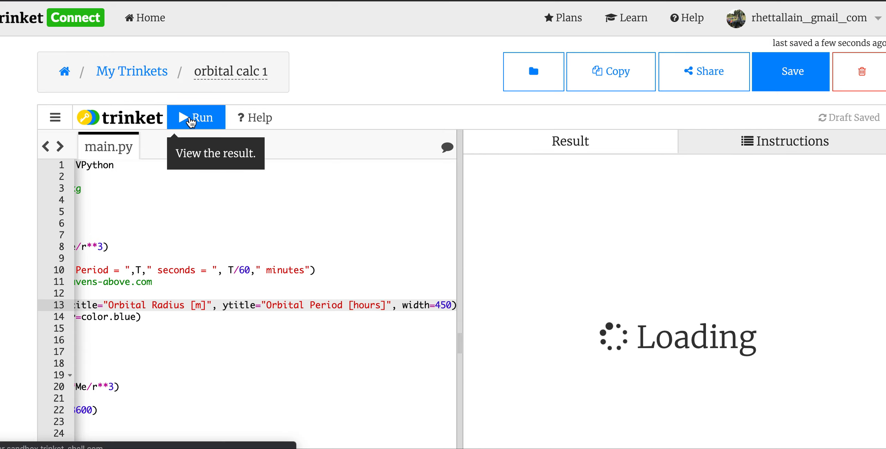
{"action": "left_click", "coordinate": [195, 117]}
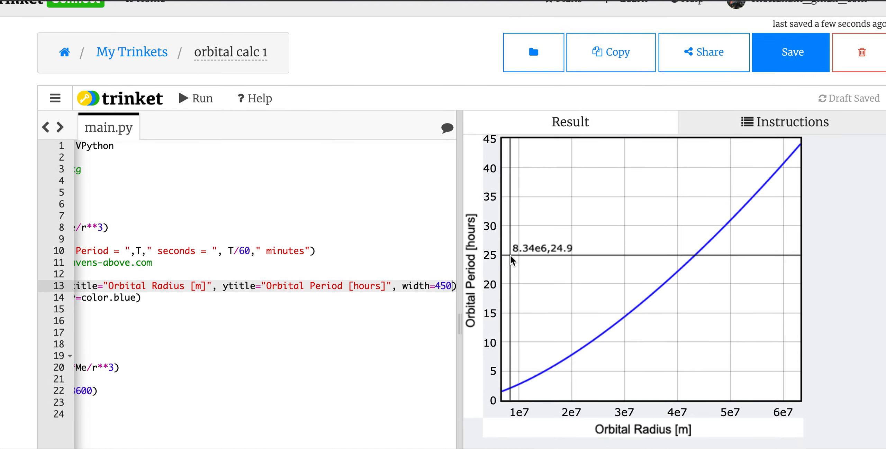
{"action": "mouse_move", "coordinate": [505, 275]}
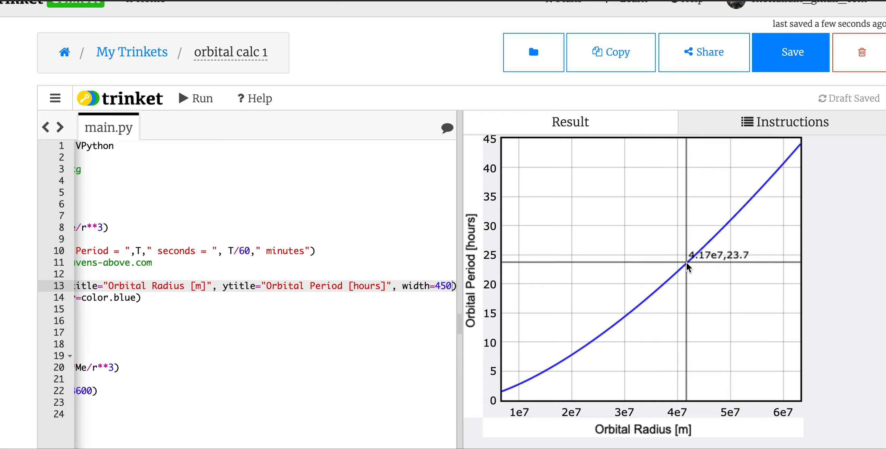
{"action": "mouse_move", "coordinate": [500, 401]}
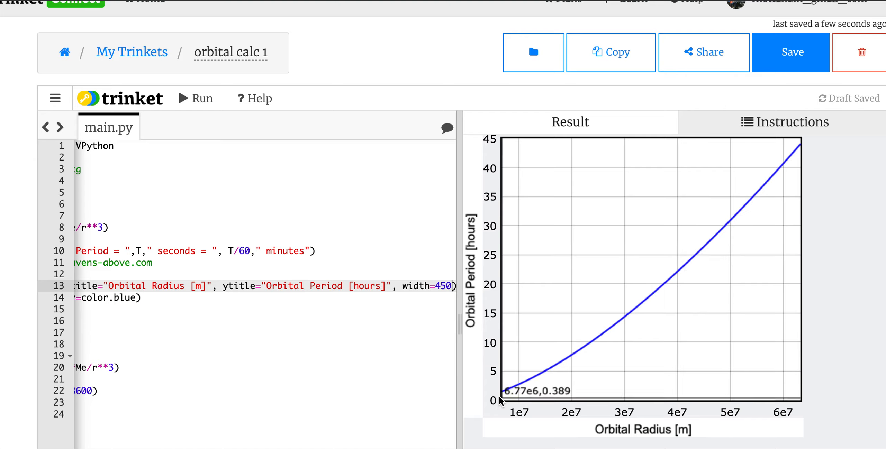
{"action": "mouse_move", "coordinate": [502, 394]}
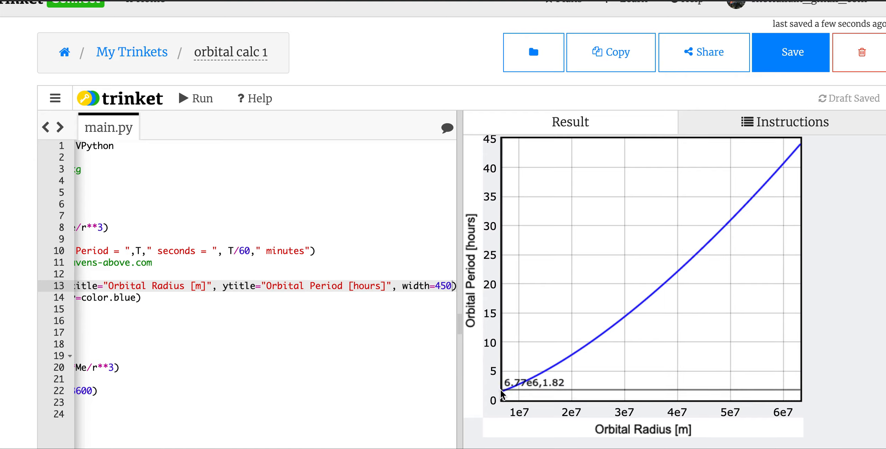
{"action": "mouse_move", "coordinate": [802, 148]}
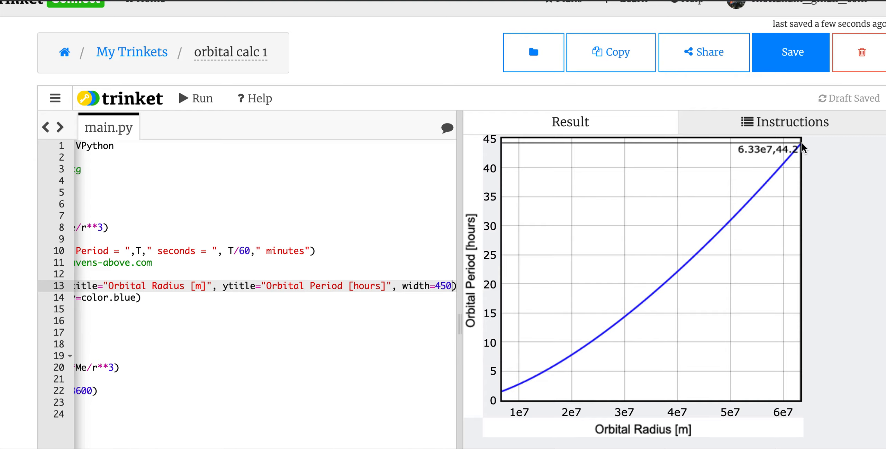
{"action": "mouse_move", "coordinate": [477, 403]}
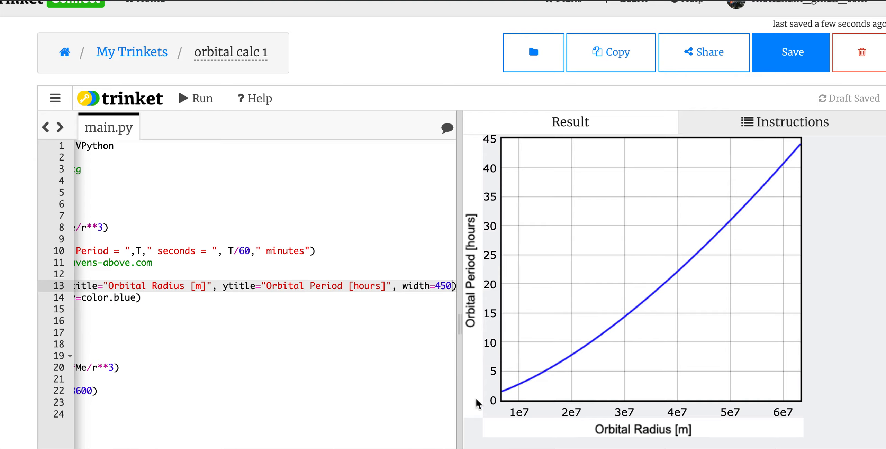
{"action": "mouse_move", "coordinate": [714, 238]}
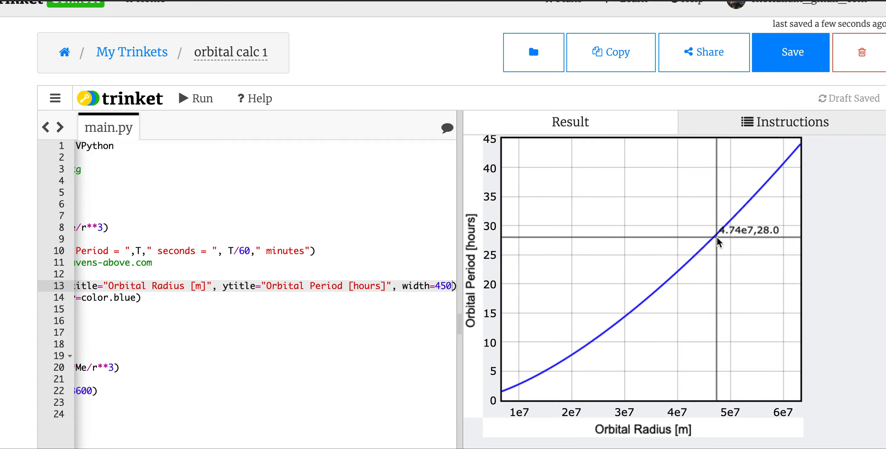
{"action": "mouse_move", "coordinate": [559, 291]}
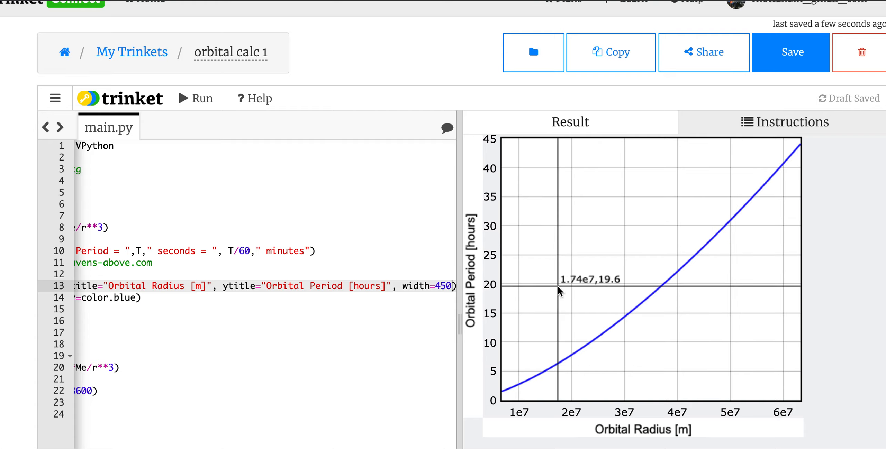
{"action": "mouse_move", "coordinate": [676, 278]}
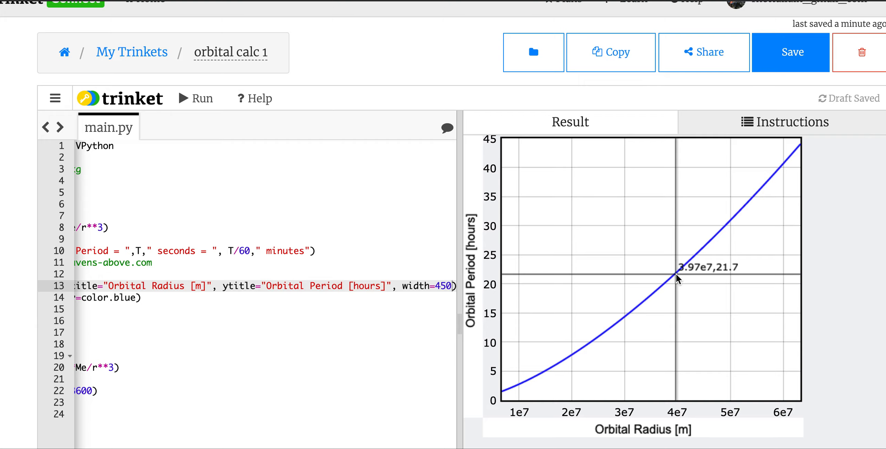
{"action": "mouse_move", "coordinate": [678, 276]}
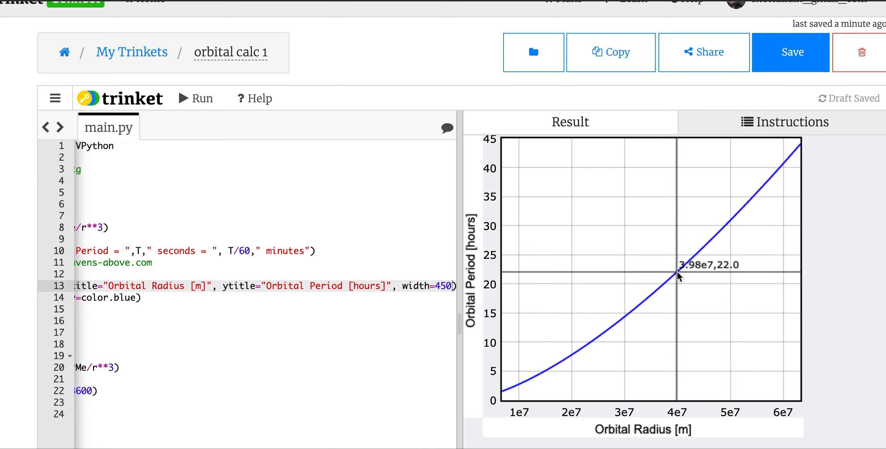
{"action": "mouse_move", "coordinate": [681, 273]}
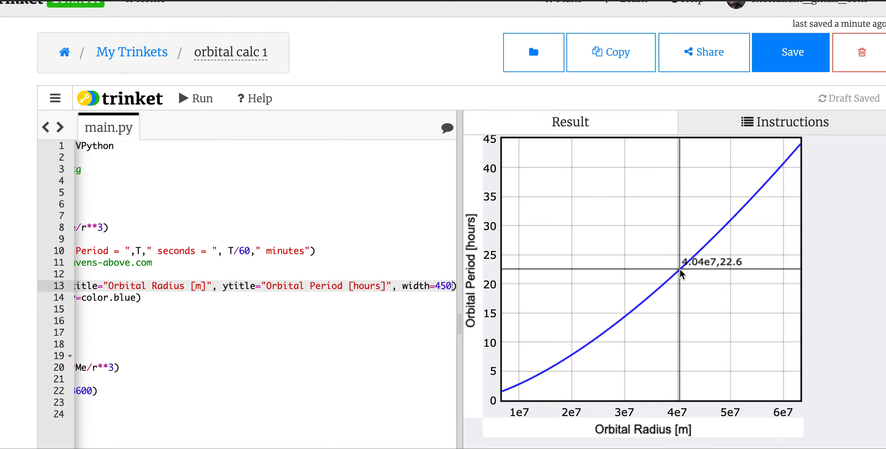
{"action": "mouse_move", "coordinate": [782, 251]}
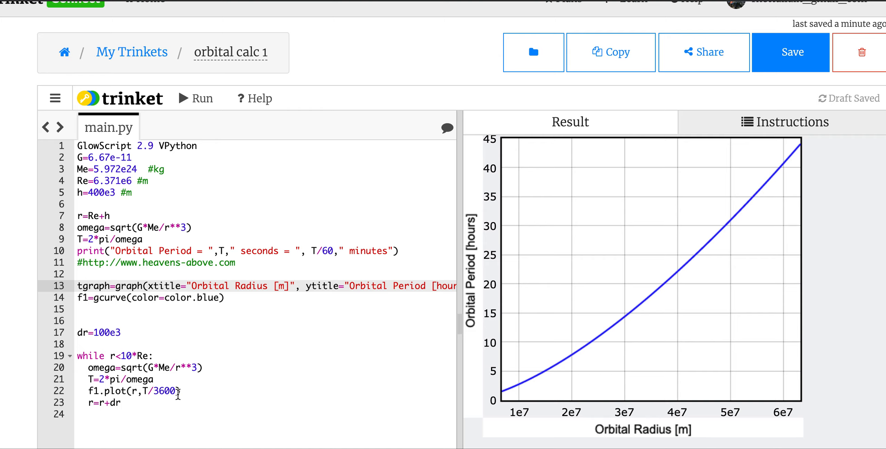
{"action": "mouse_move", "coordinate": [425, 86]}
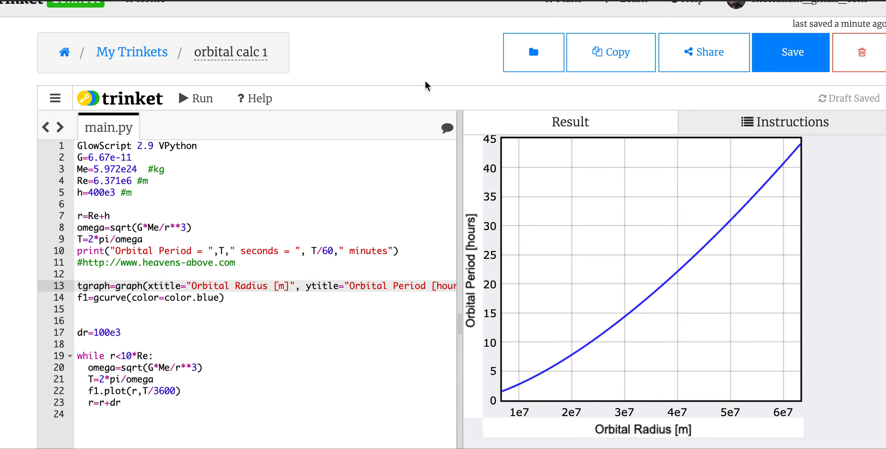